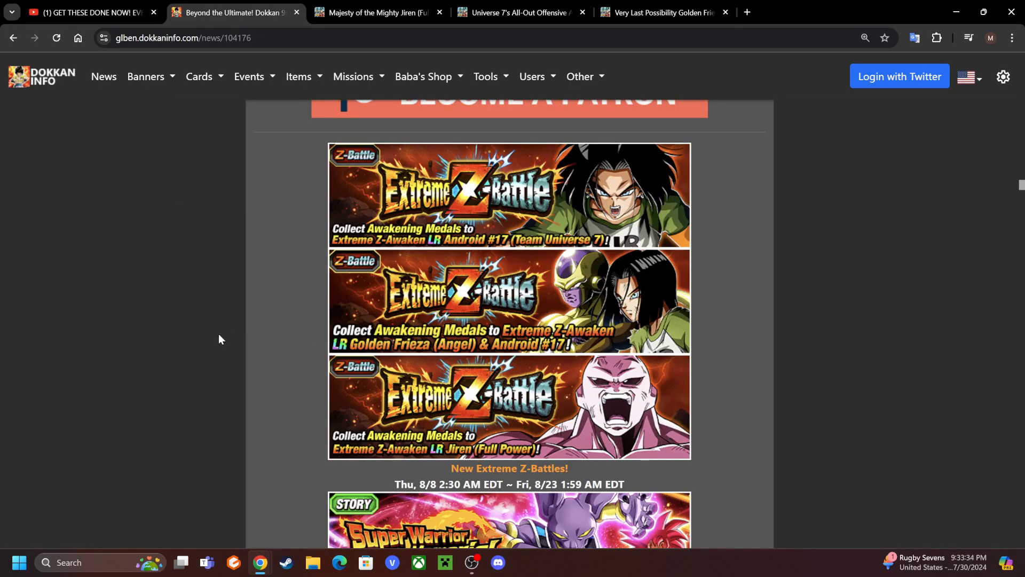
pyautogui.moveTo(227, 242)
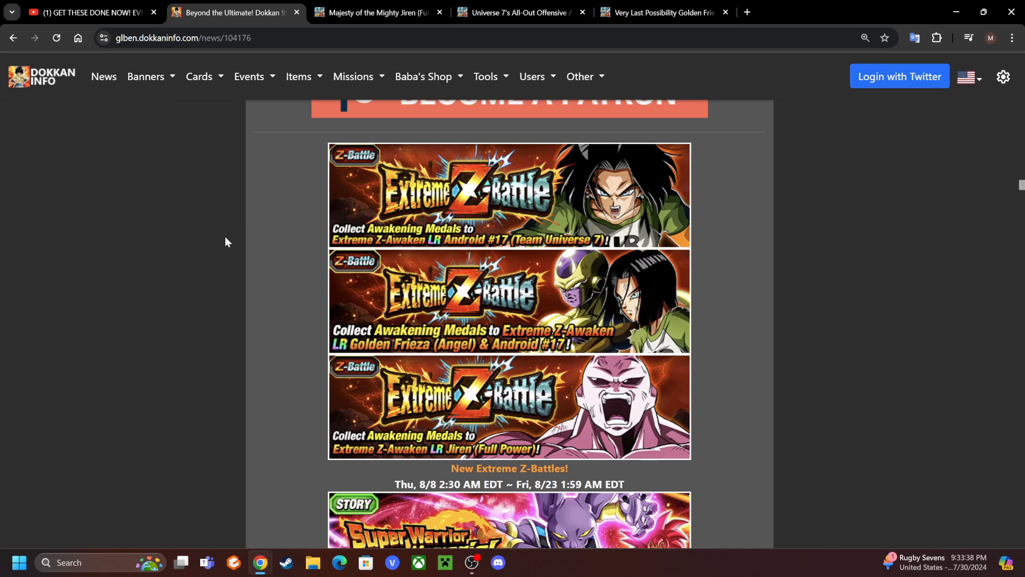
# - Switch to the YouTube video covering every summonable 9th-anniversary EZA
pyautogui.click(85, 12)
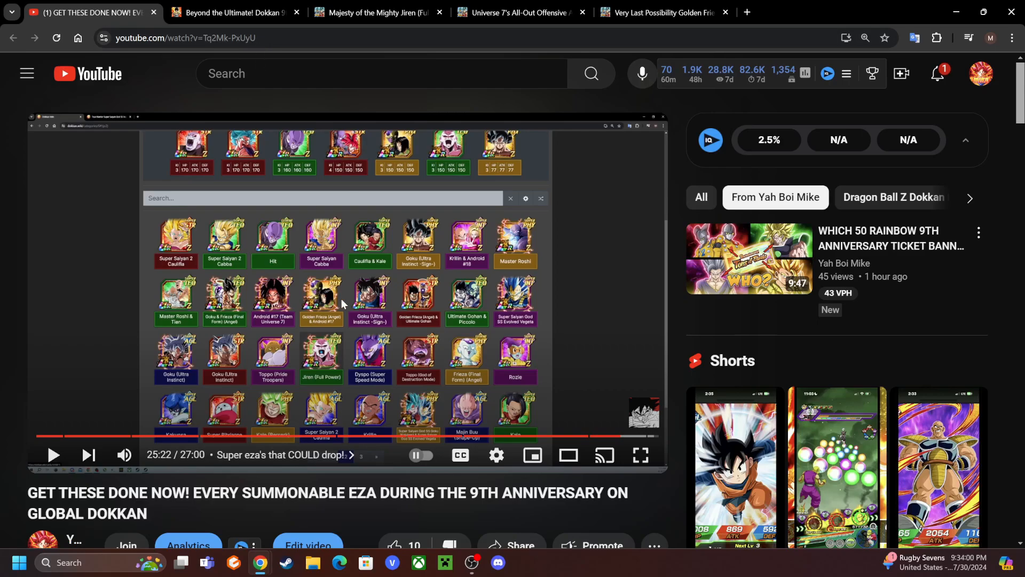
# - Return to Dokkan Info's news page and scroll to the Android #17, Golden Frieza and Jiren banners
pyautogui.click(232, 12)
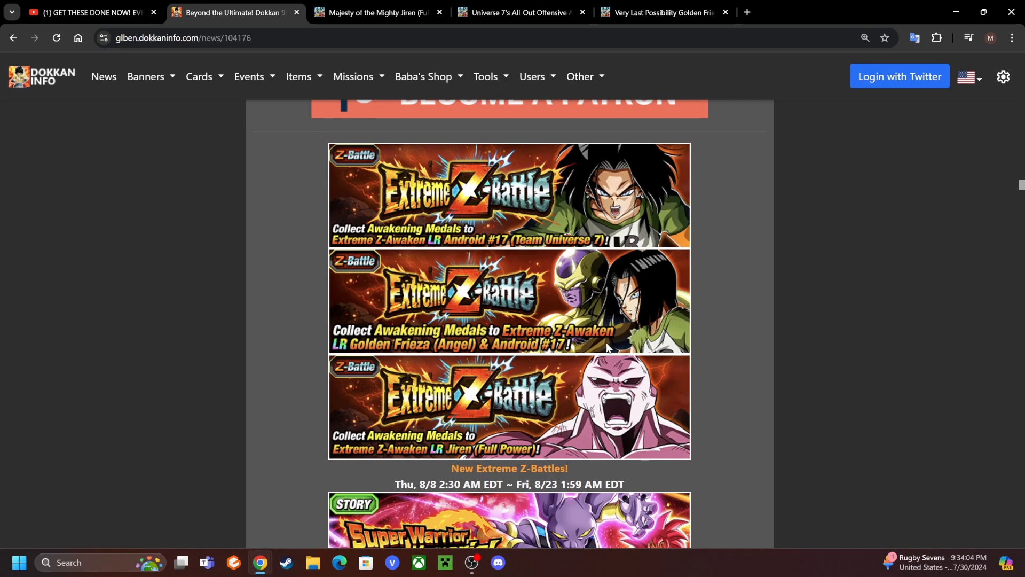
pyautogui.moveTo(598, 193)
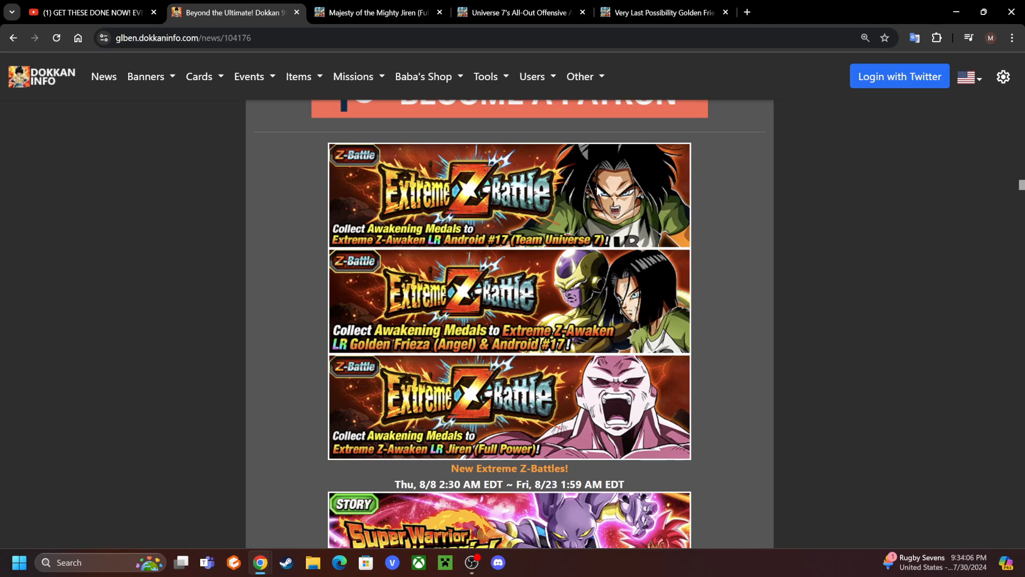
pyautogui.moveTo(565, 396)
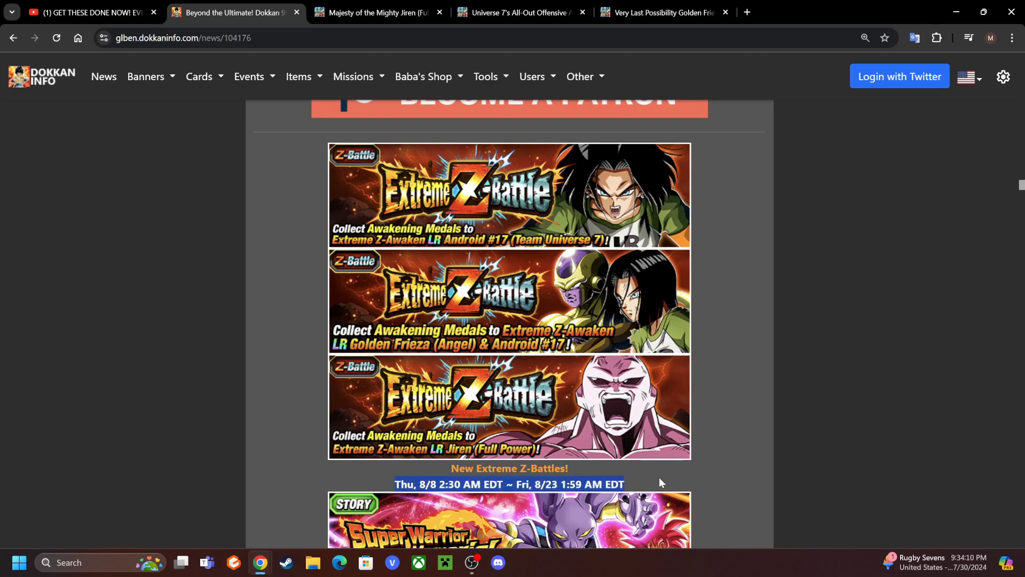
pyautogui.moveTo(730, 437)
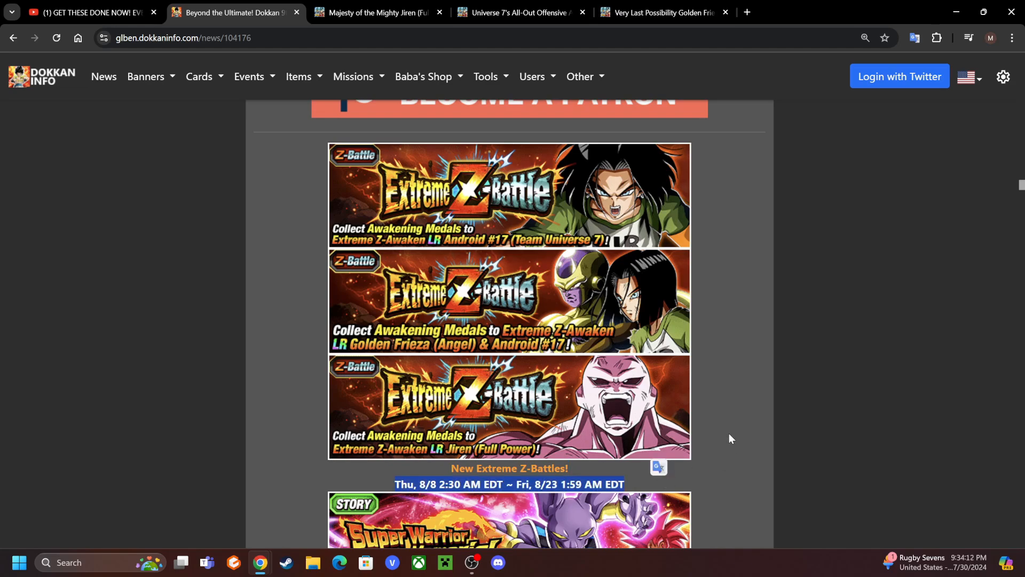
pyautogui.moveTo(722, 429)
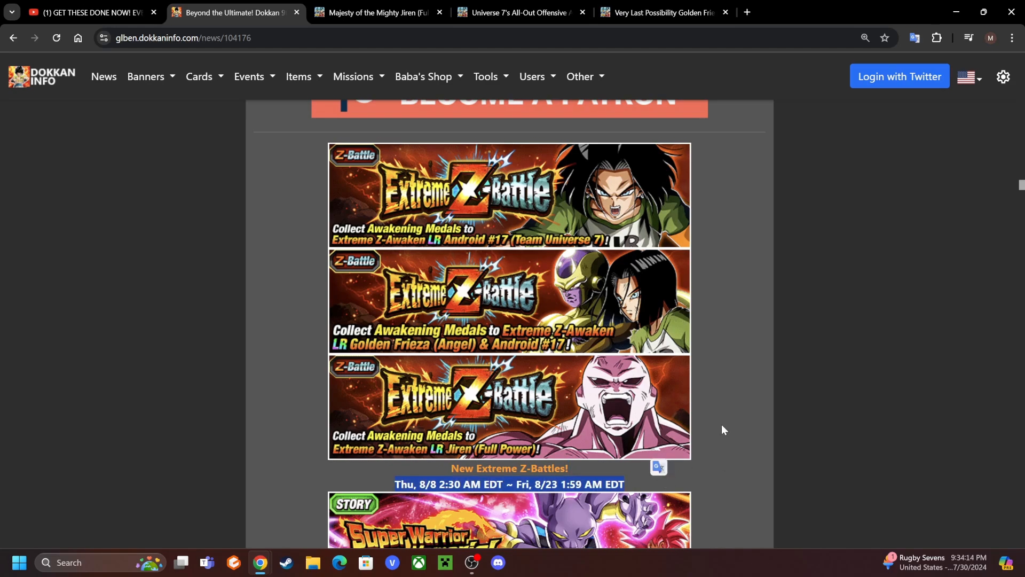
pyautogui.moveTo(720, 353)
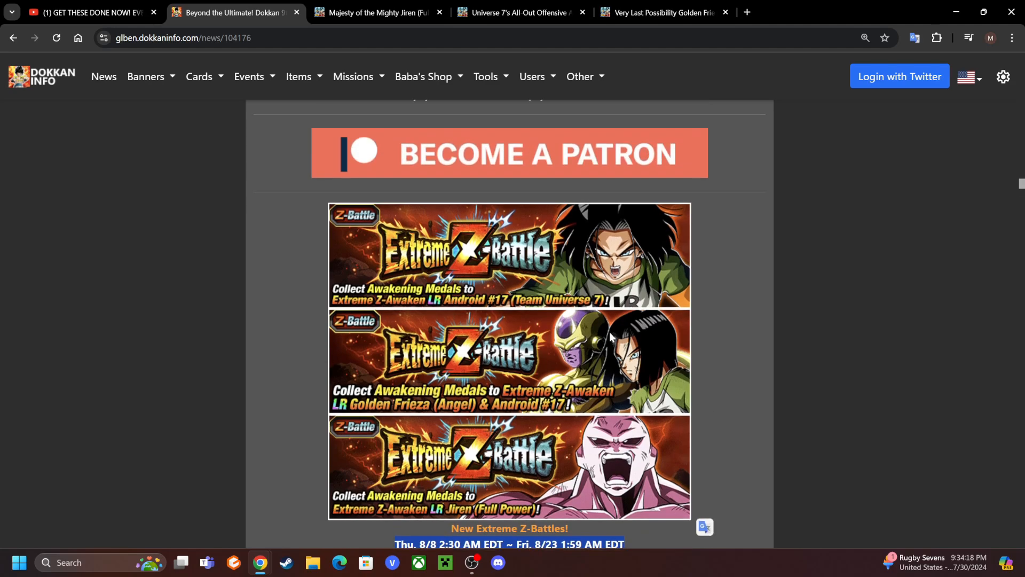
pyautogui.scroll(-3)
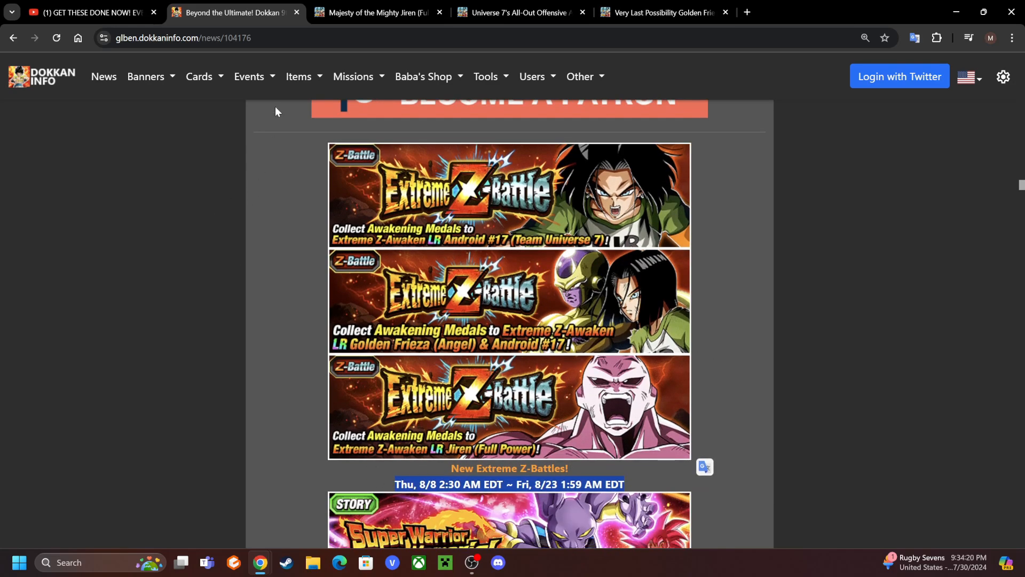
pyautogui.moveTo(348, 382)
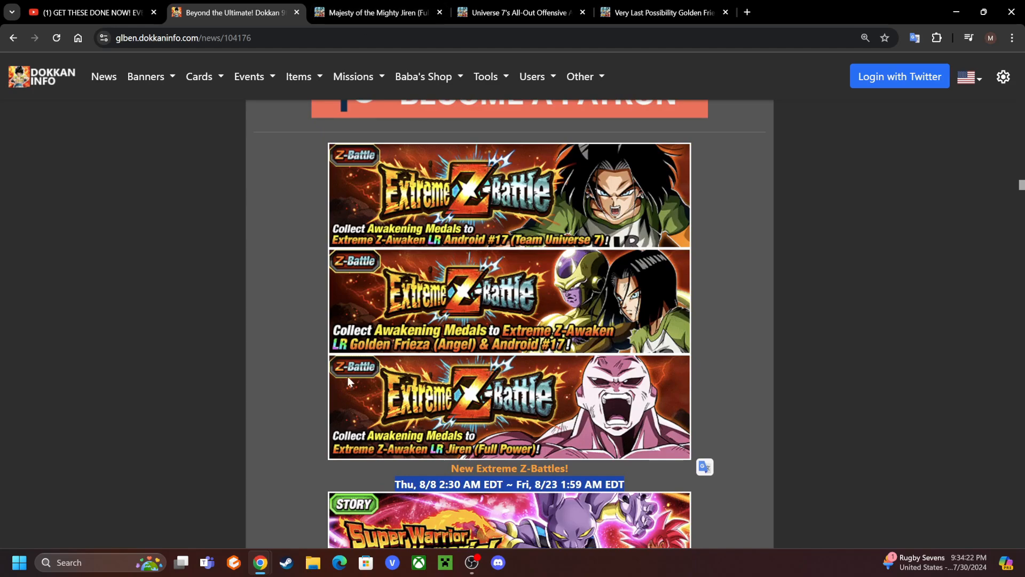
pyautogui.moveTo(267, 374)
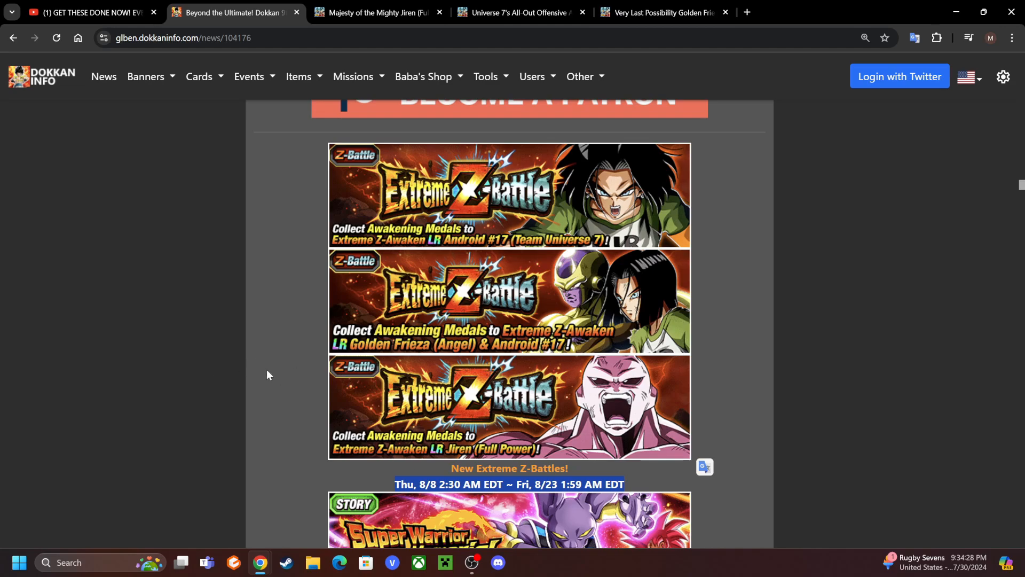
pyautogui.moveTo(352, 236)
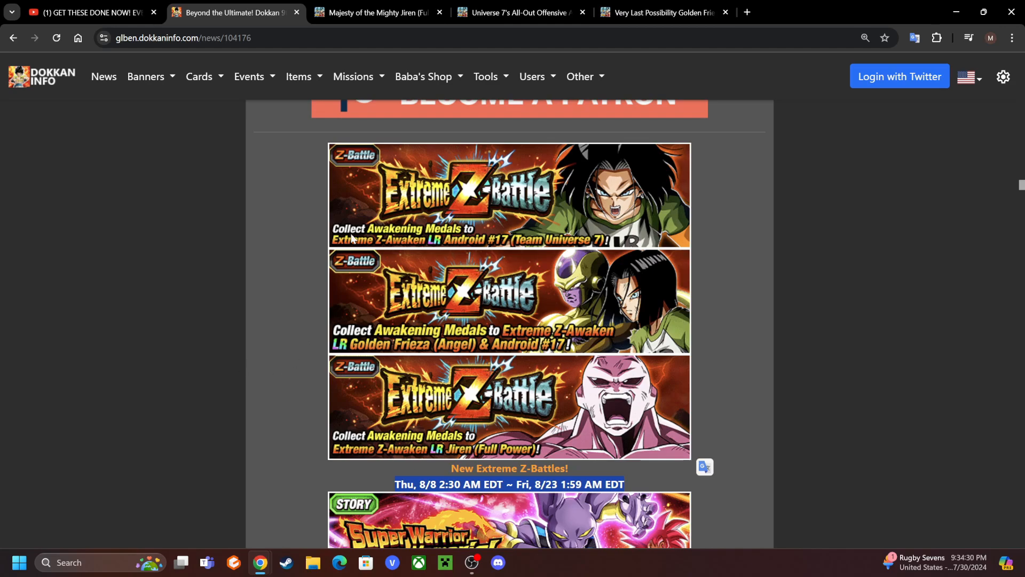
pyautogui.moveTo(514, 419)
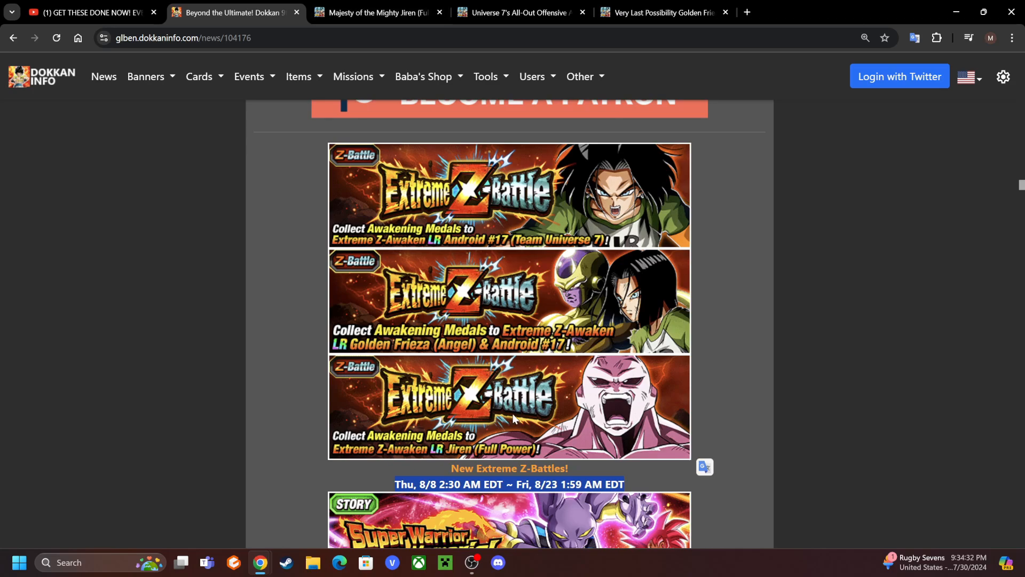
# - Open Jiren (Full Power)'s wiki page and read his Extreme Z-Awakened leader, super attack and passives
pyautogui.click(376, 12)
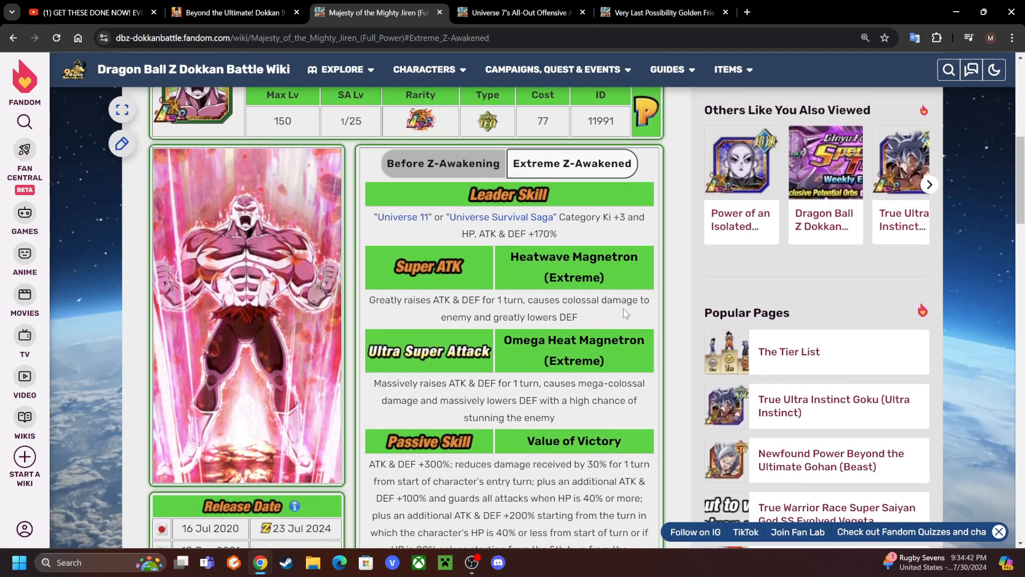
pyautogui.scroll(-3)
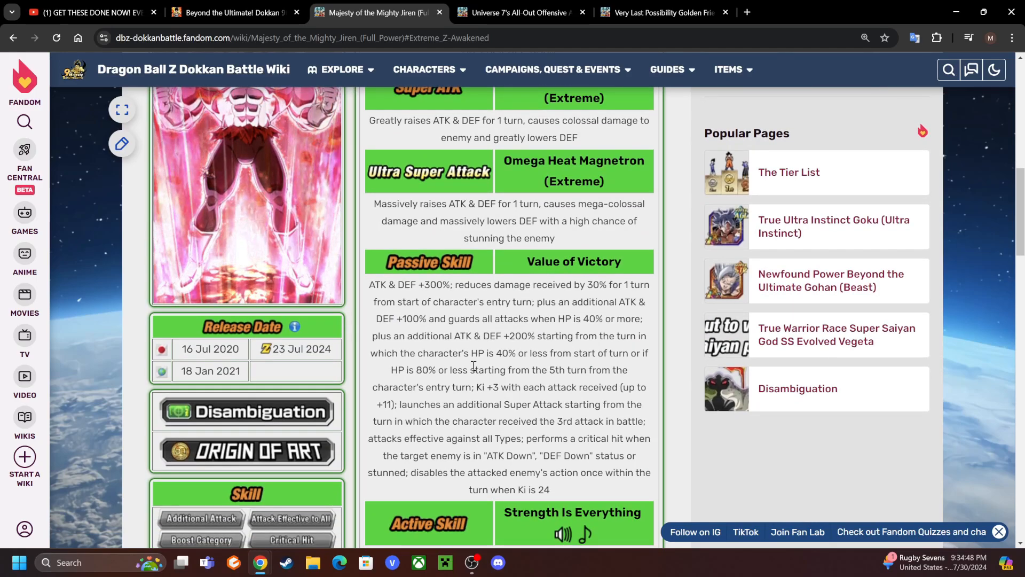
pyautogui.scroll(-3)
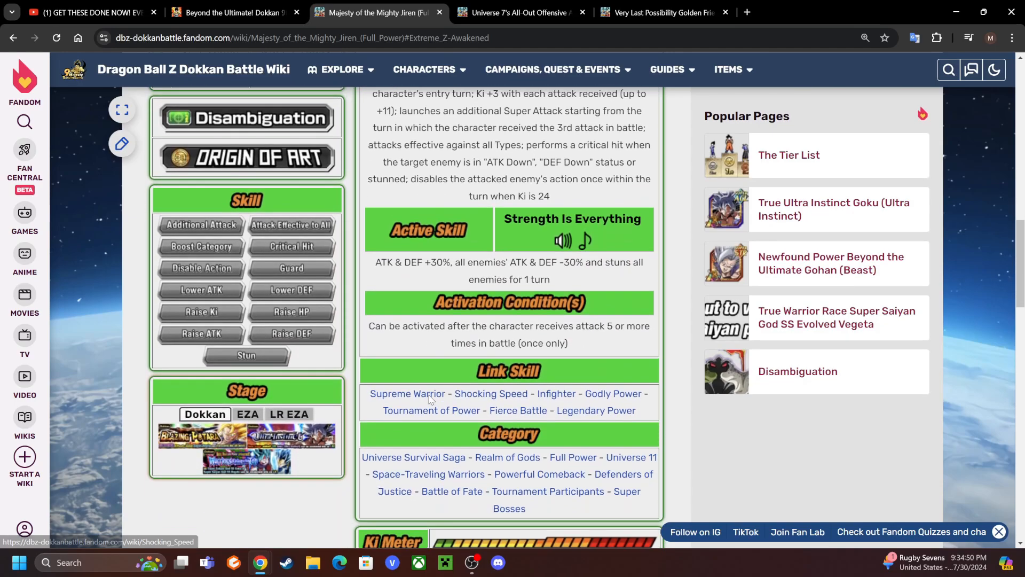
pyautogui.scroll(-3)
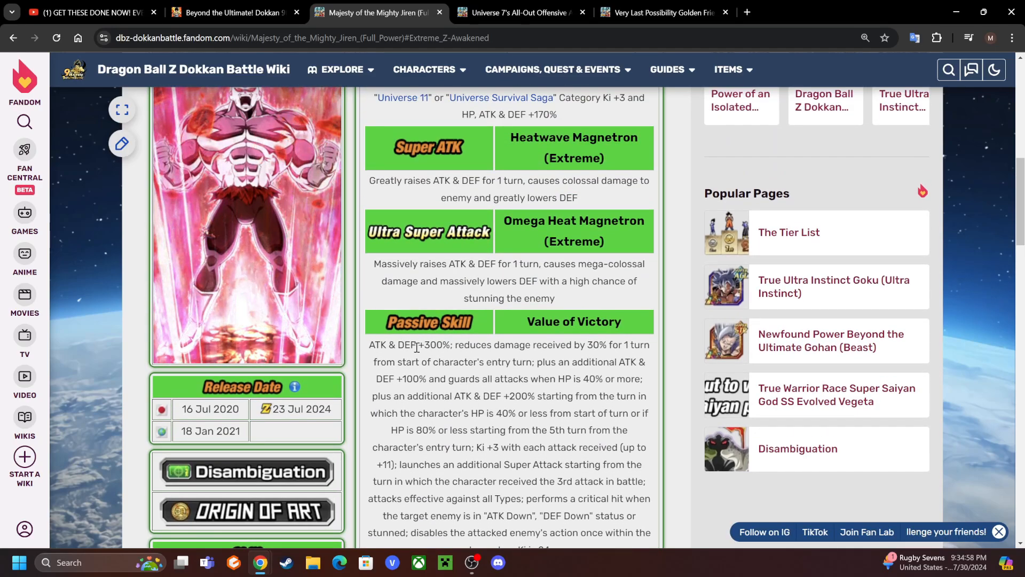
pyautogui.moveTo(582, 345); pyautogui.dragTo(647, 344)
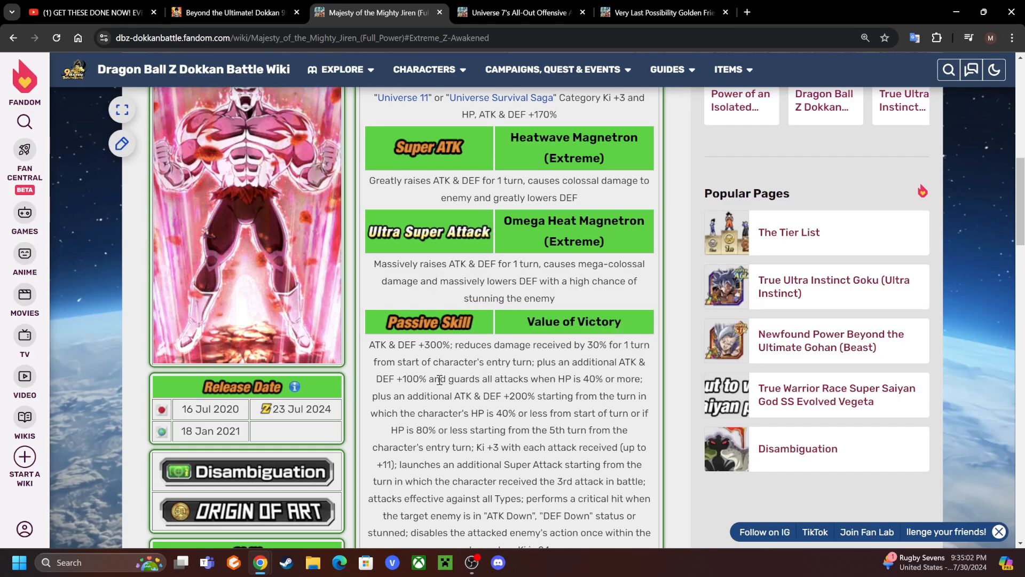
pyautogui.moveTo(441, 378); pyautogui.dragTo(641, 378)
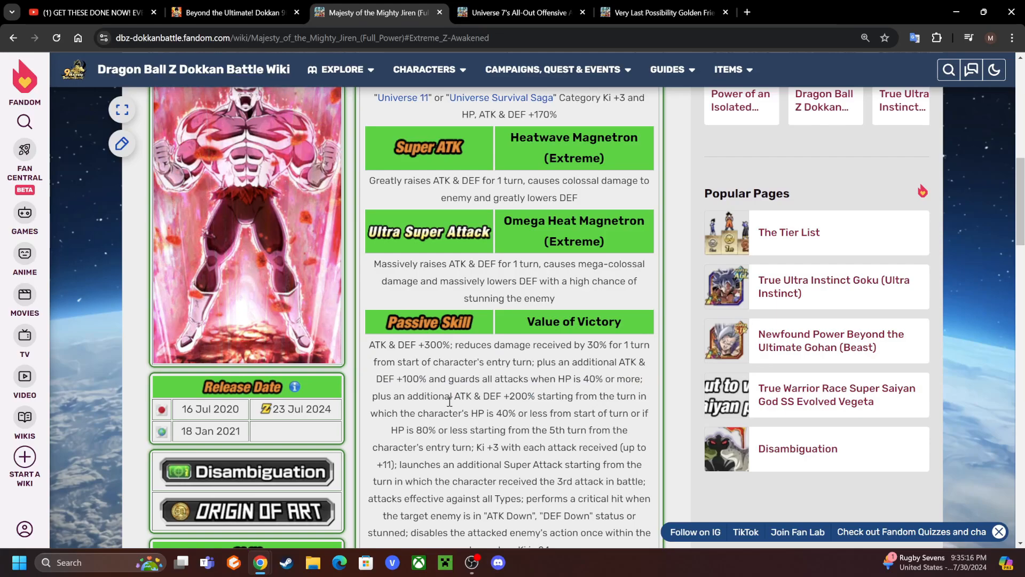
pyautogui.moveTo(451, 396); pyautogui.dragTo(527, 412)
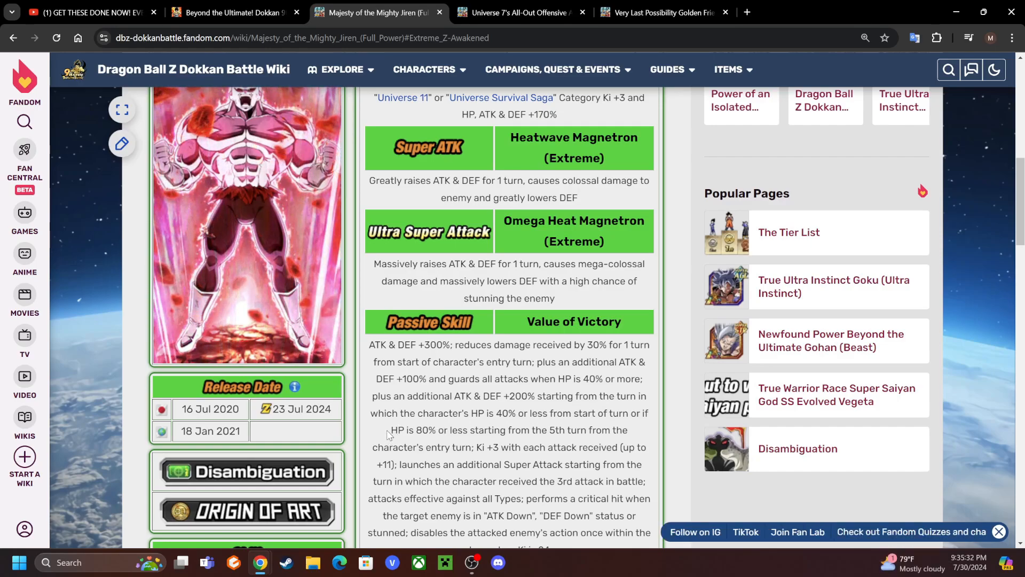
pyautogui.moveTo(391, 430); pyautogui.dragTo(474, 447)
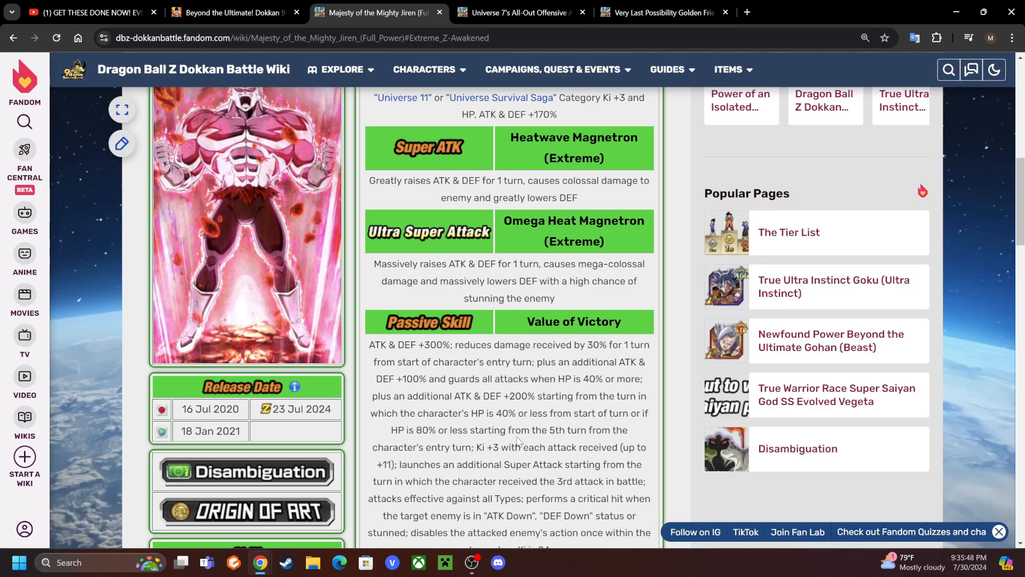
pyautogui.scroll(-3)
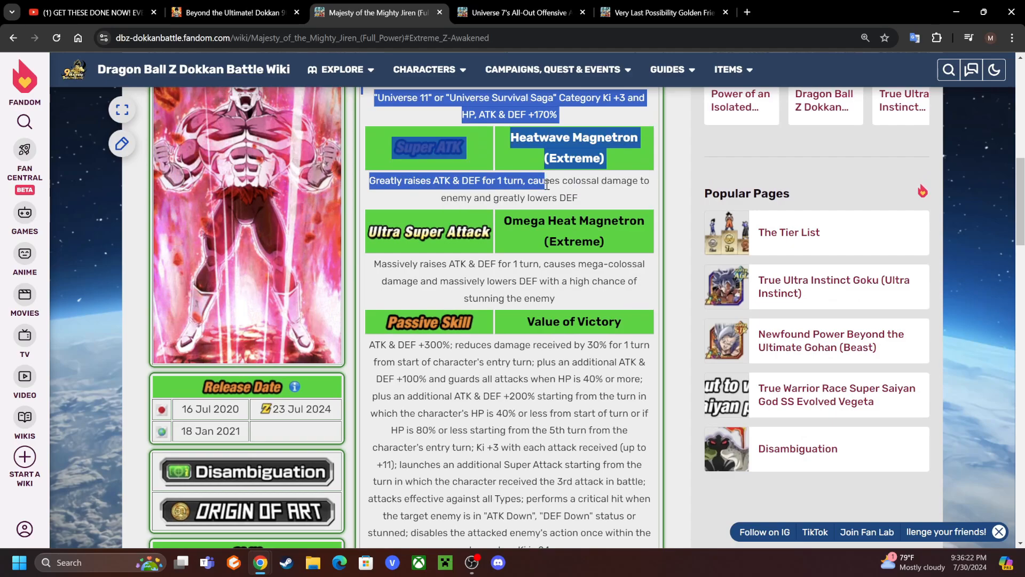
pyautogui.scroll(-3)
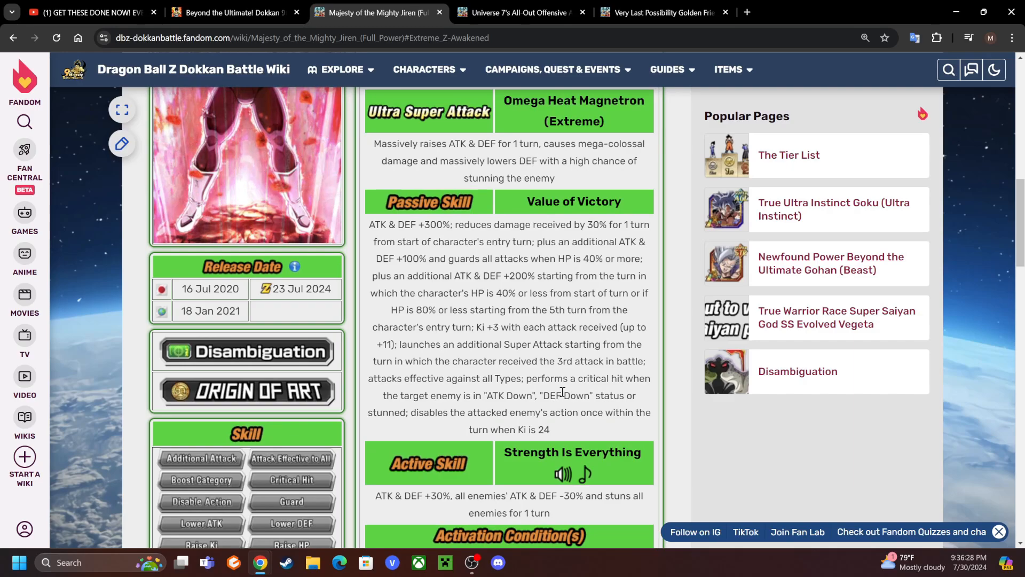
pyautogui.doubleClick(383, 378)
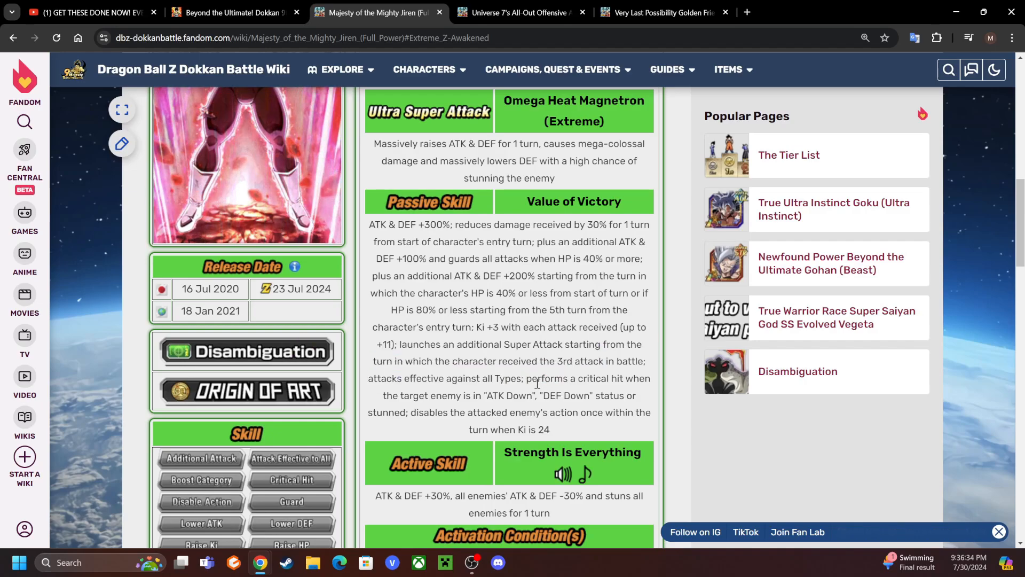
pyautogui.moveTo(525, 378); pyautogui.dragTo(563, 395)
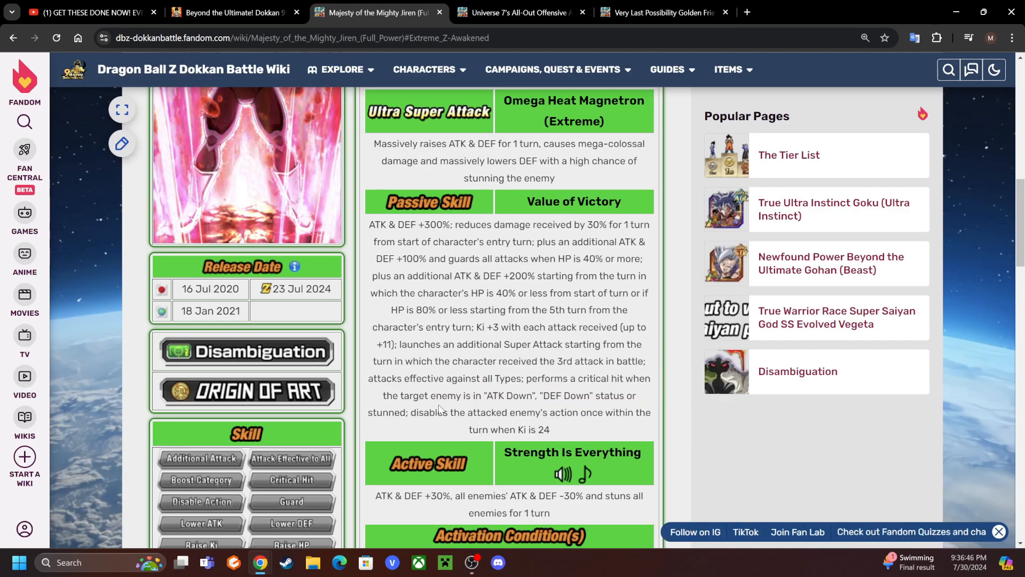
pyautogui.moveTo(411, 411); pyautogui.dragTo(550, 429)
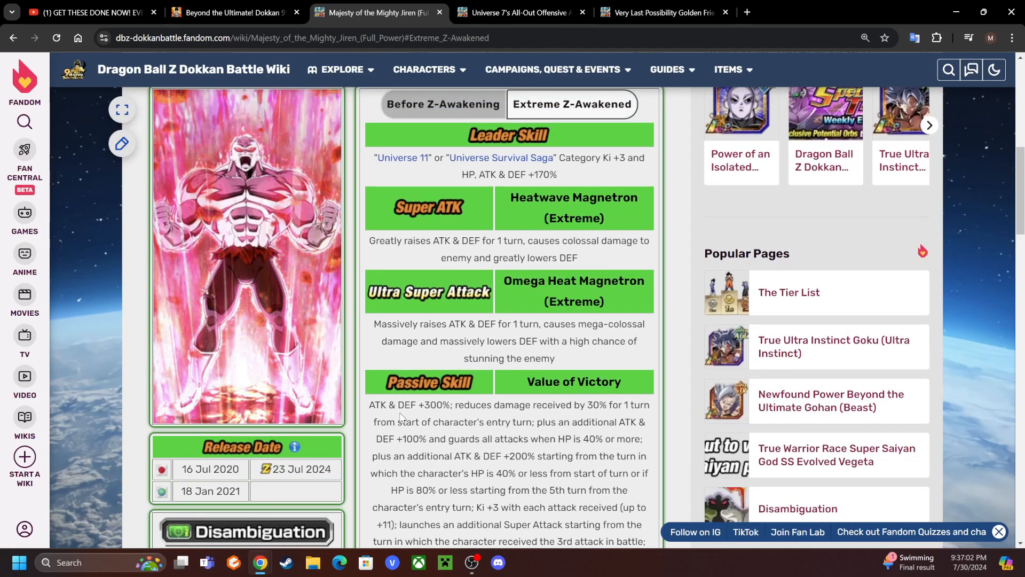
pyautogui.doubleClick(417, 404)
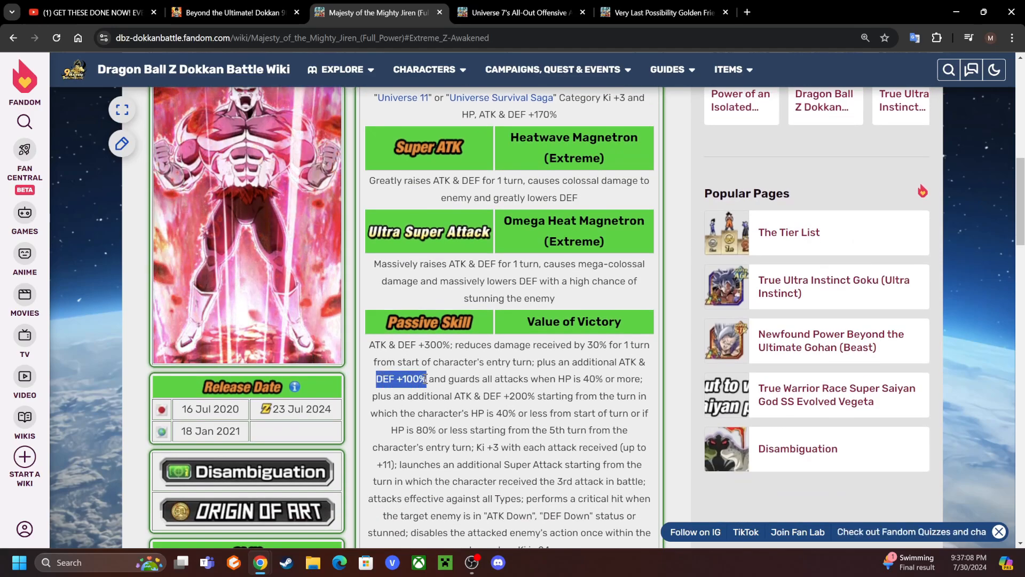
pyautogui.scroll(-3)
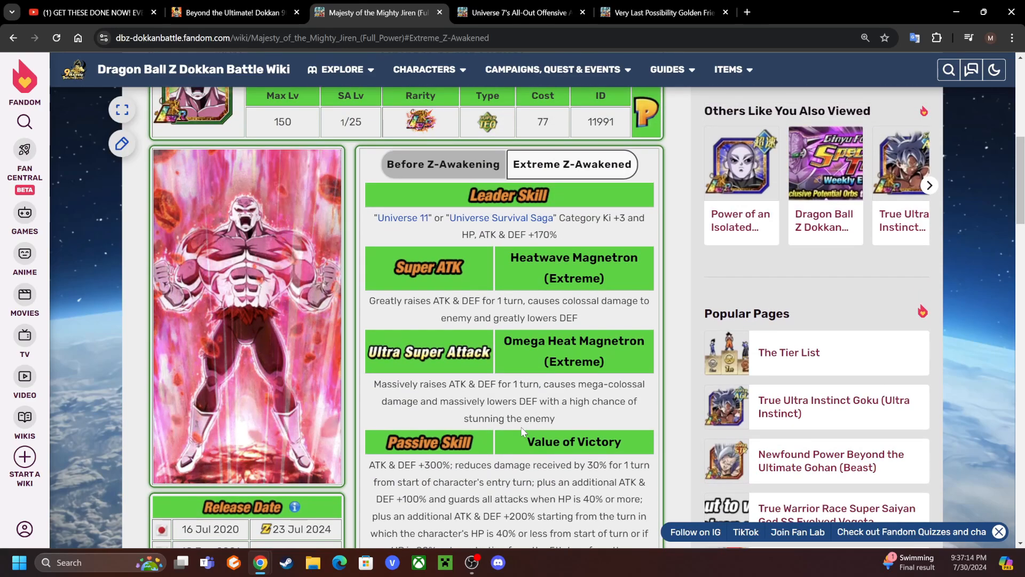
pyautogui.scroll(-3)
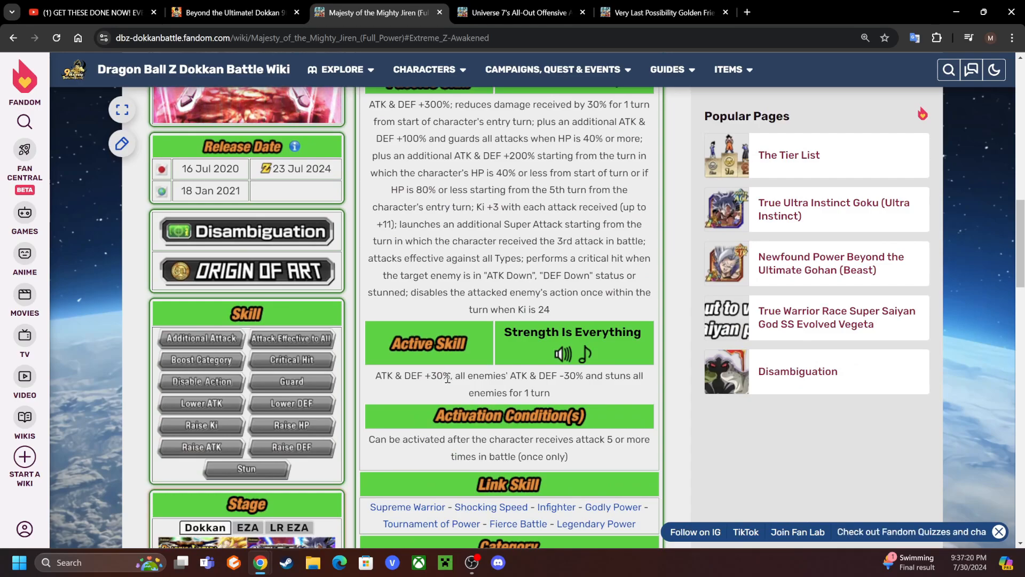
pyautogui.moveTo(425, 343)
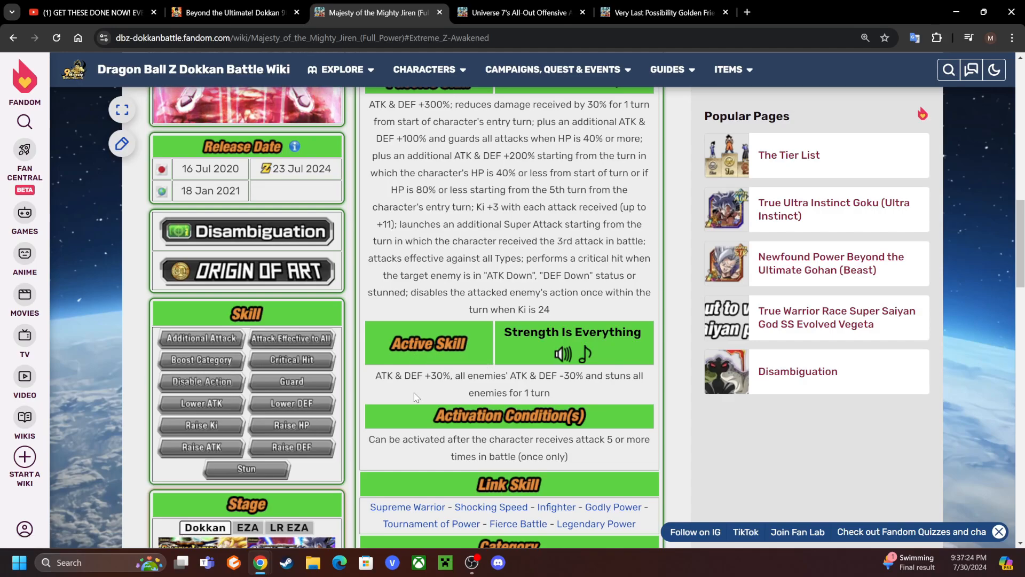
pyautogui.scroll(-3)
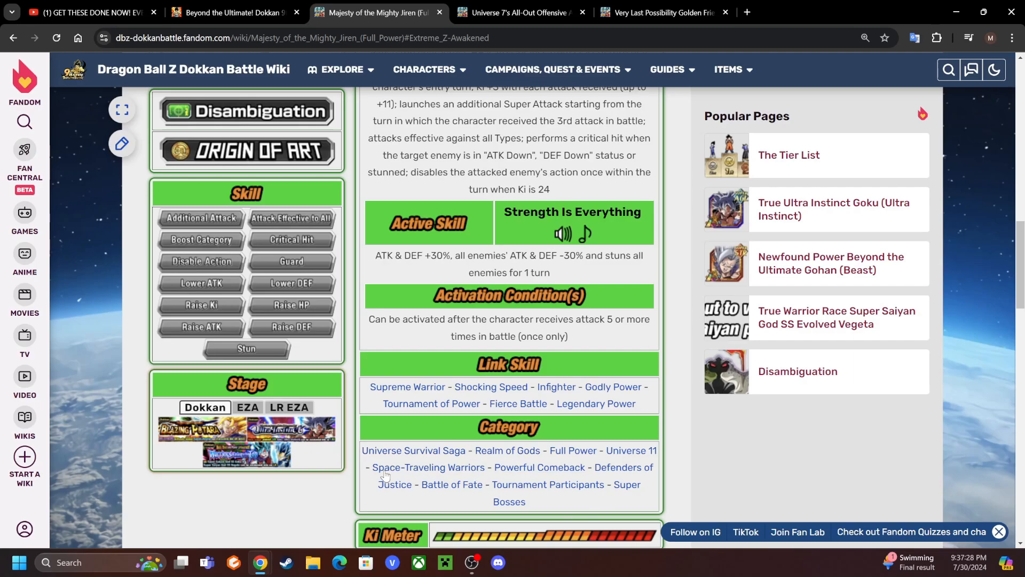
pyautogui.moveTo(457, 424)
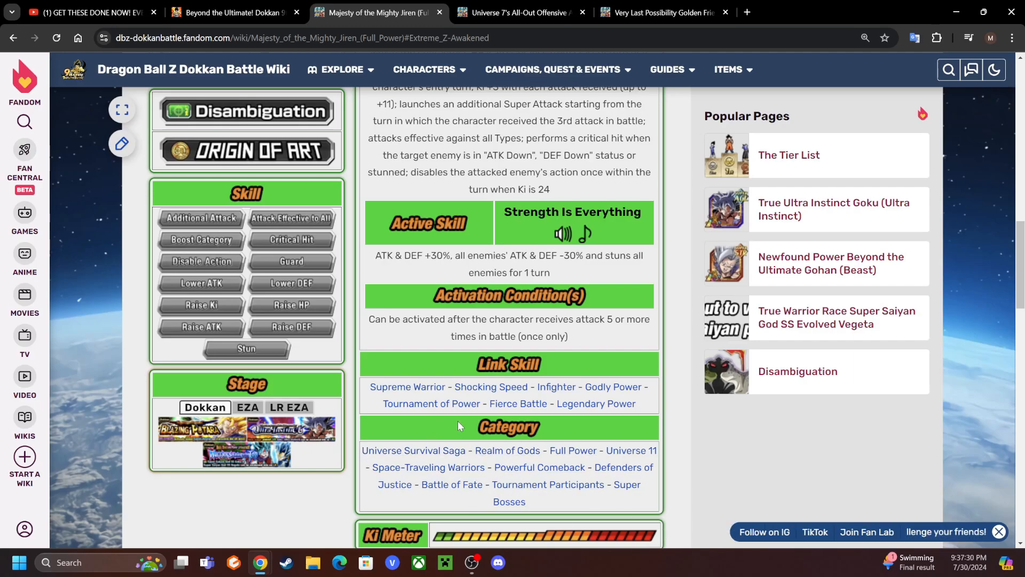
pyautogui.moveTo(408, 387)
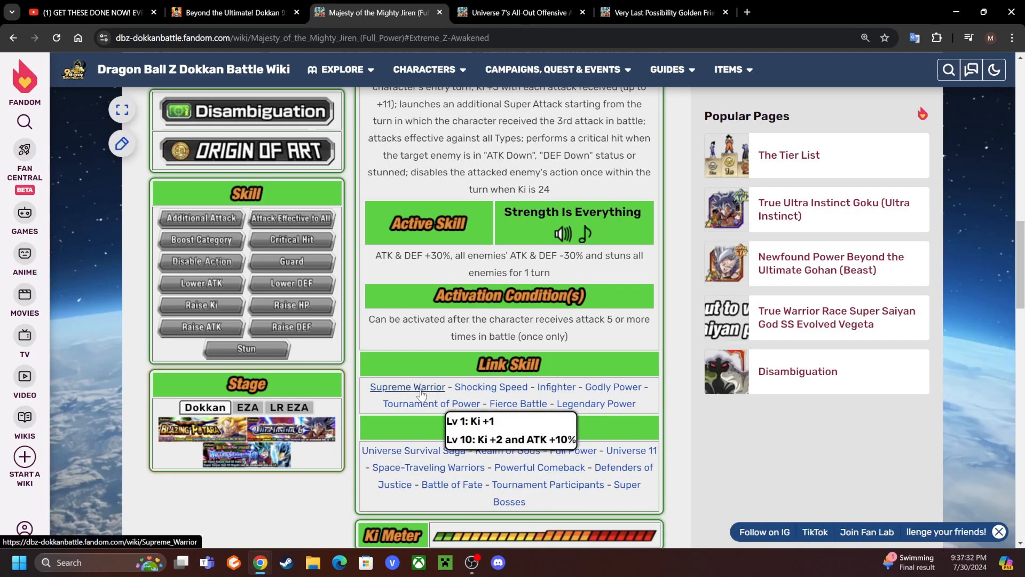
pyautogui.moveTo(469, 317)
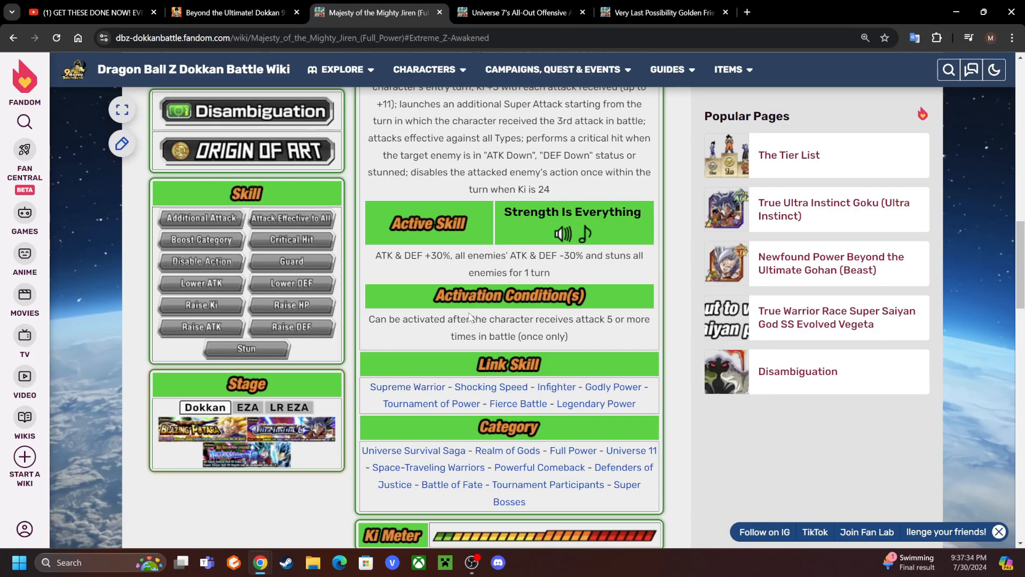
pyautogui.moveTo(538, 278)
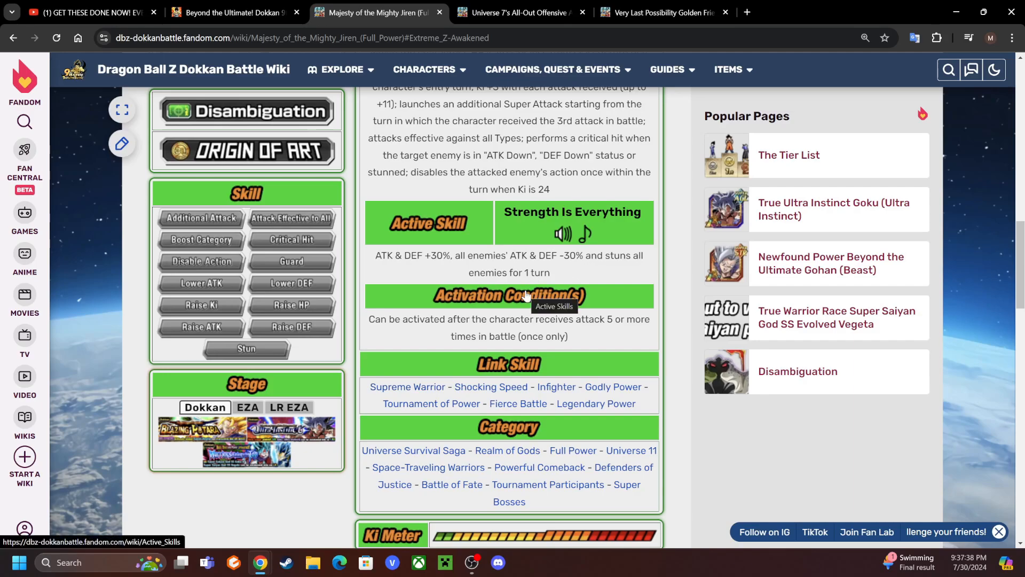
pyautogui.moveTo(428, 317)
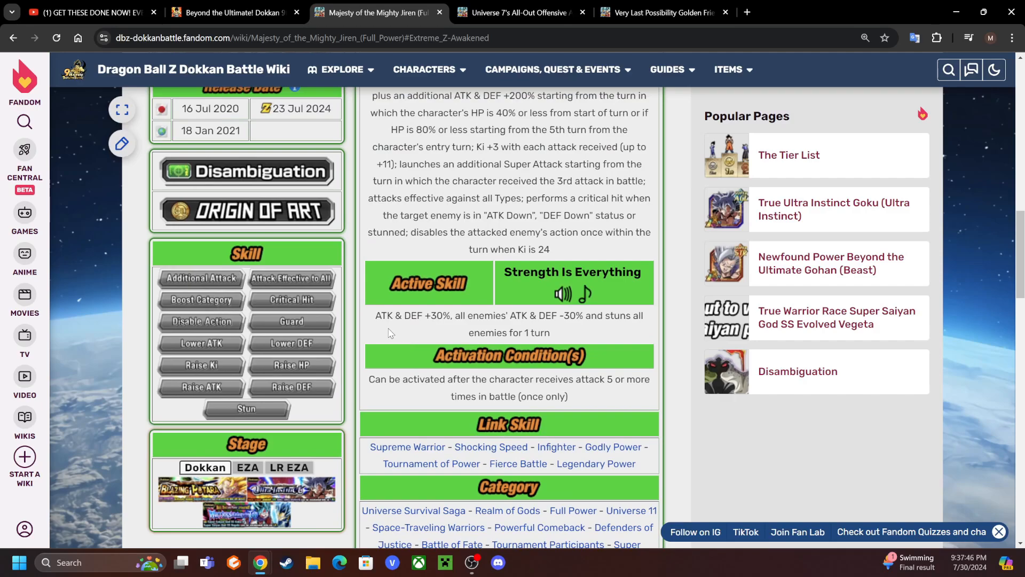
pyautogui.moveTo(398, 317)
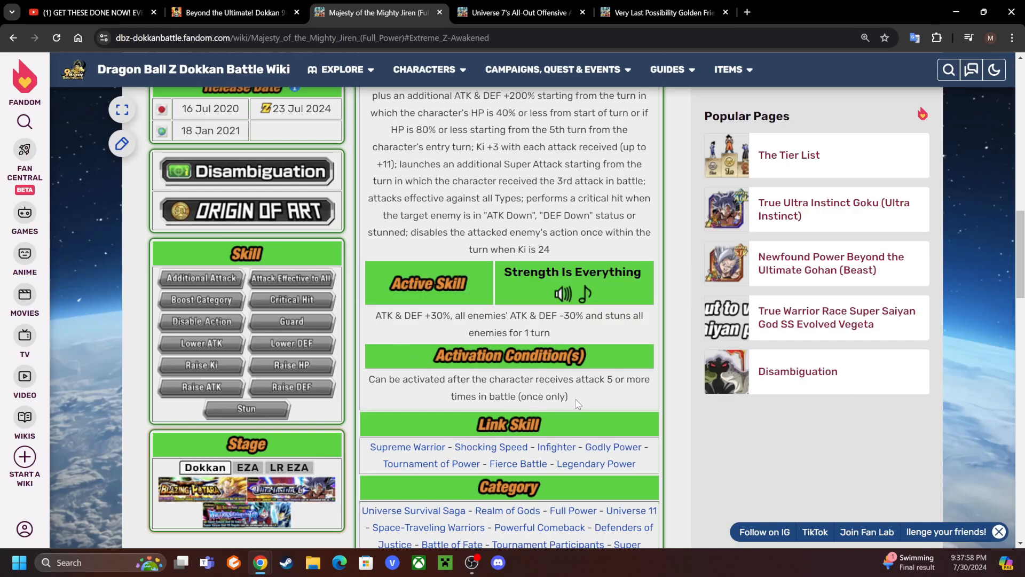
pyautogui.moveTo(389, 379); pyautogui.dragTo(568, 397)
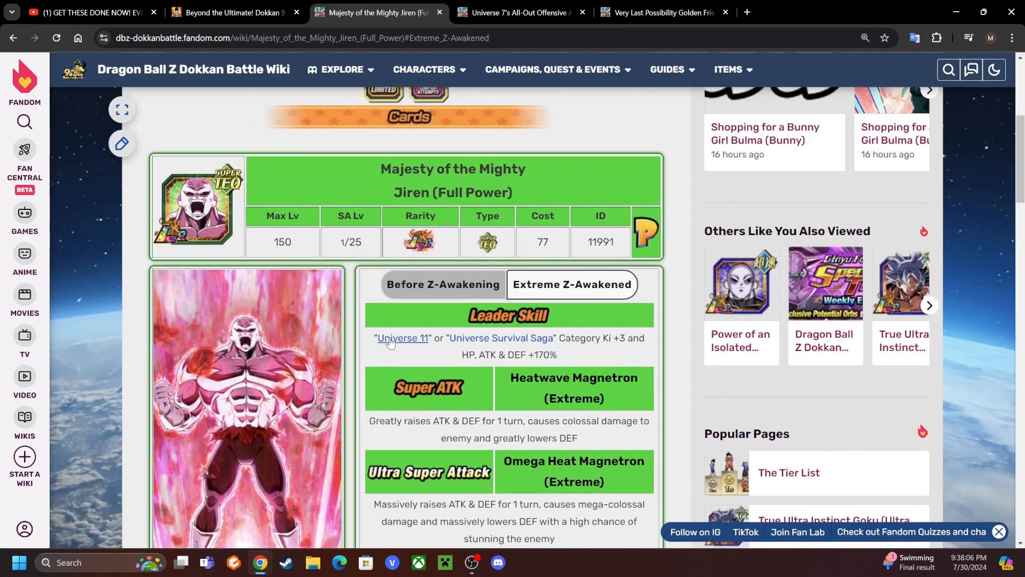
# - Close Jiren's page, view Golden Frieza (Angel) & Android #17's Extreme Z-Awakened stats, and open Representatives of Universe 7
pyautogui.click(376, 13)
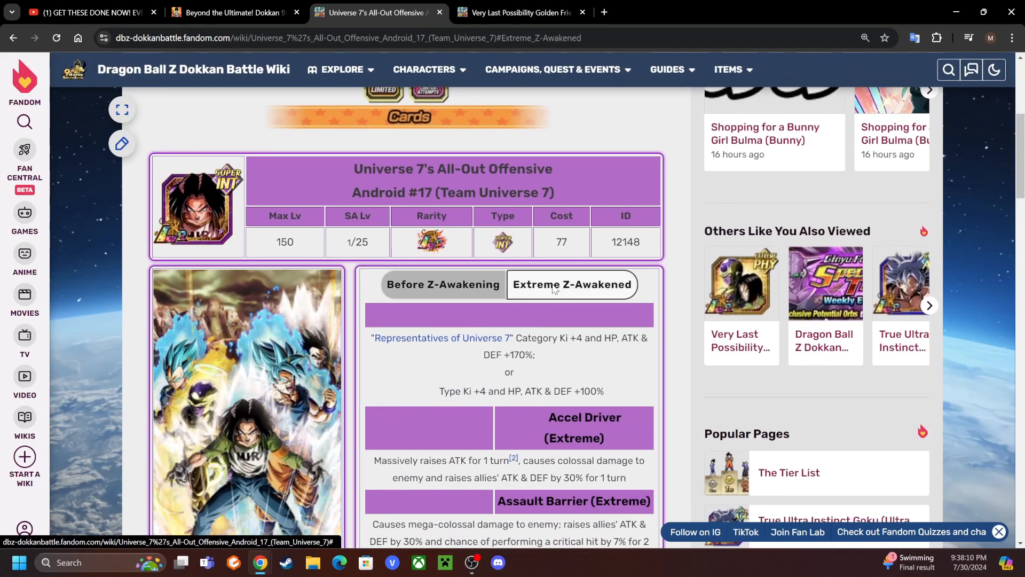
pyautogui.scroll(-3)
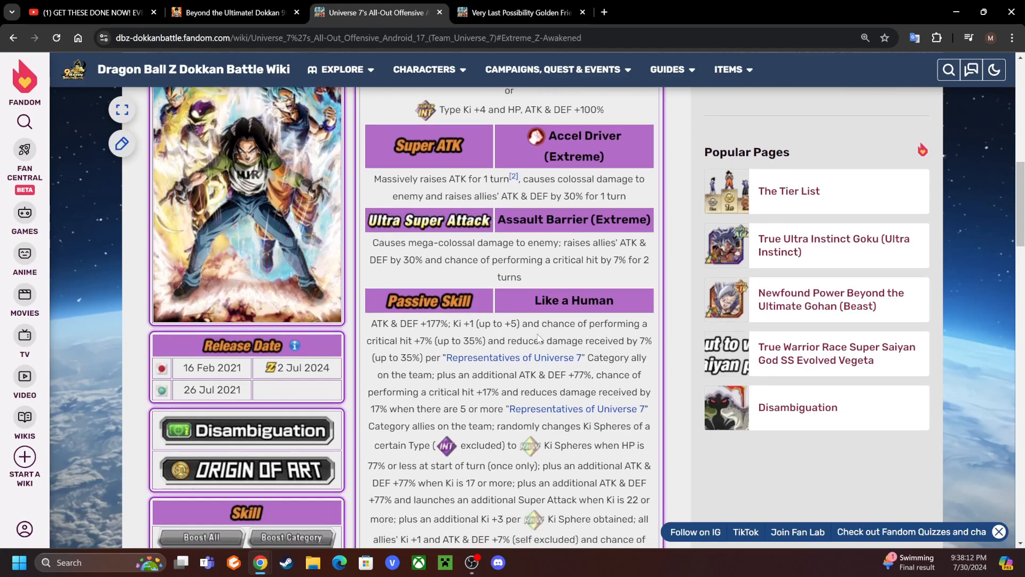
pyautogui.click(517, 12)
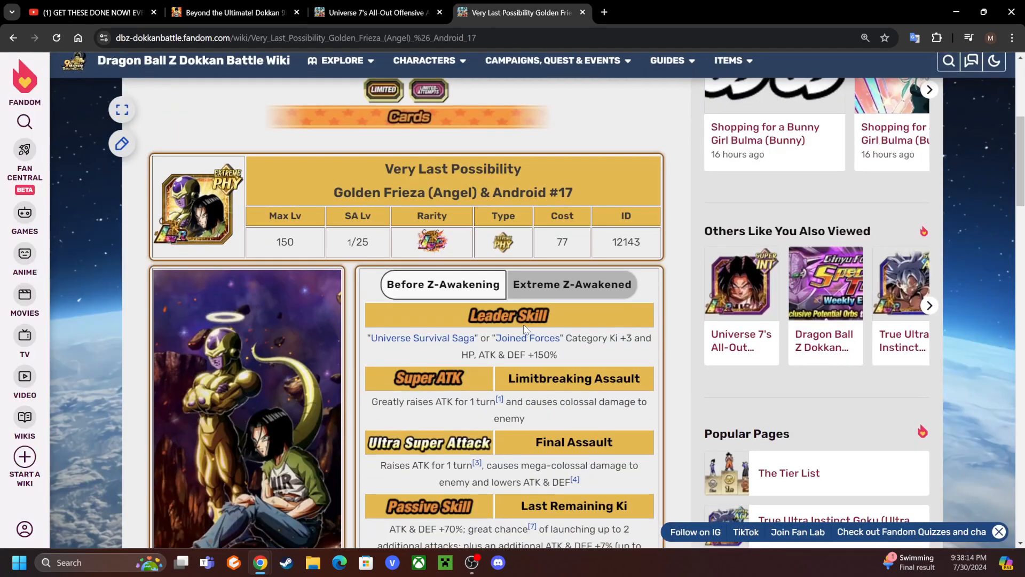
pyautogui.click(570, 283)
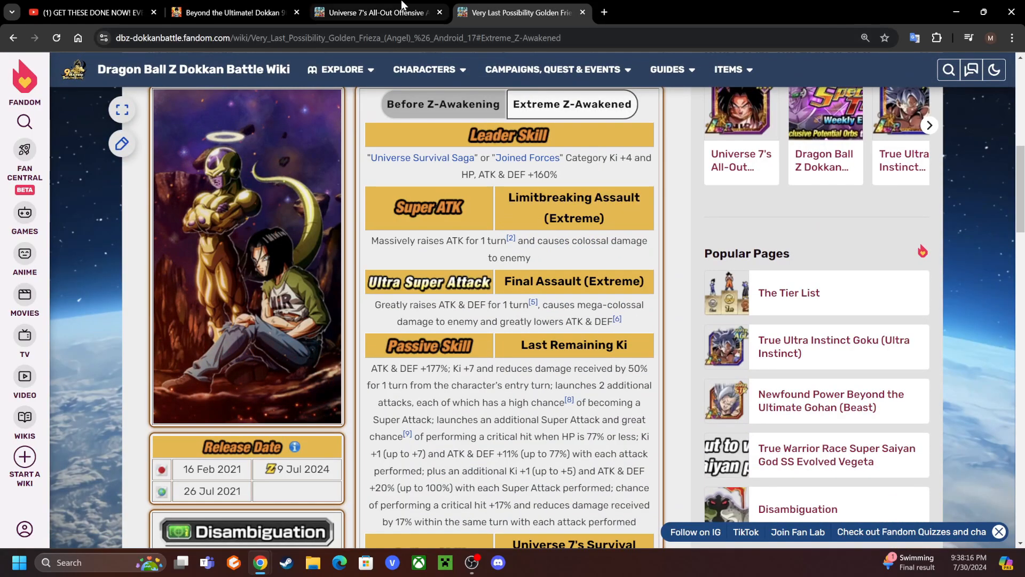
pyautogui.click(373, 13)
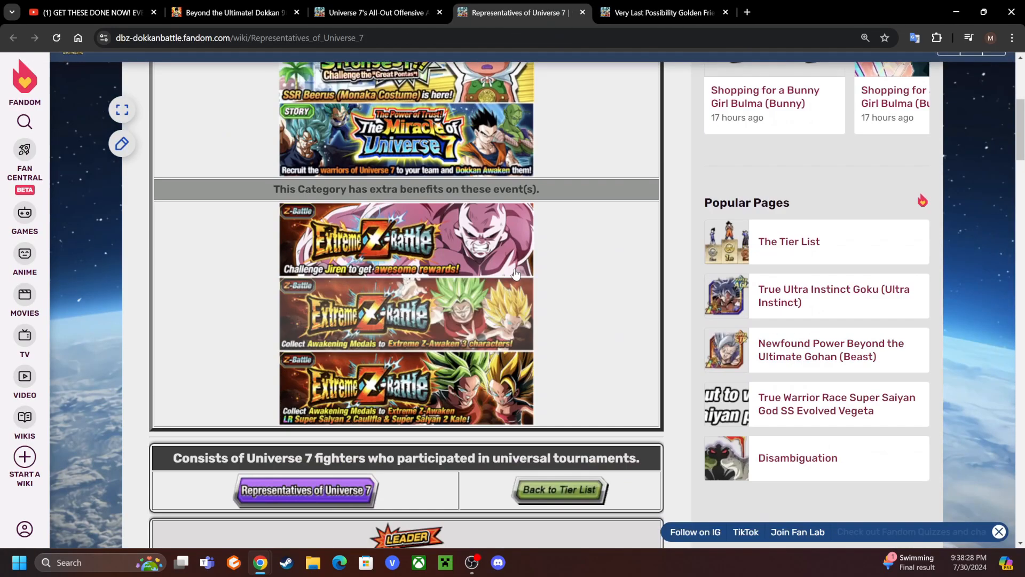
# - Browse the Representatives of Universe 7 event banners, then close that page to return to Android #17
pyautogui.scroll(-3)
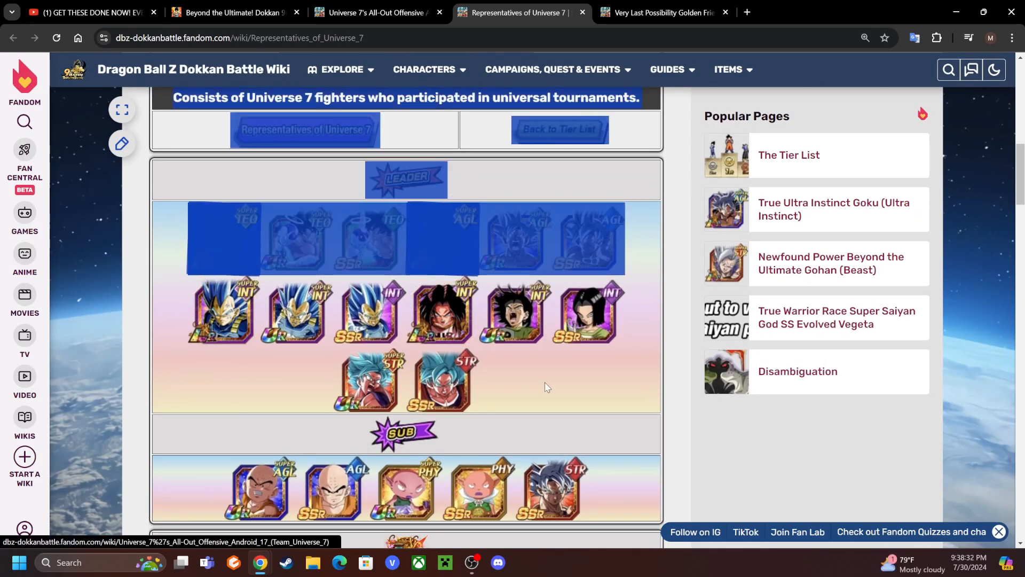
pyautogui.scroll(-3)
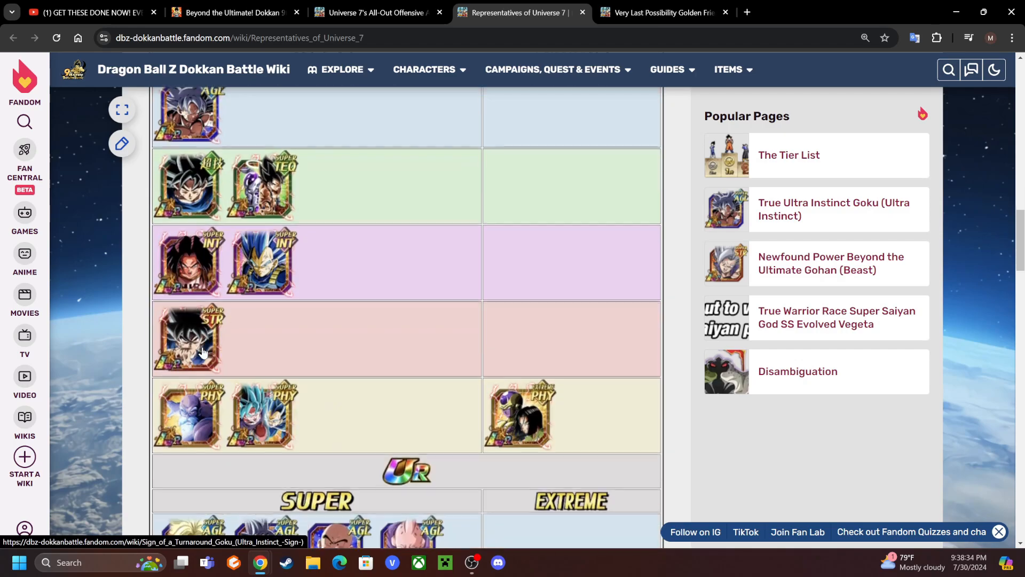
pyautogui.scroll(-3)
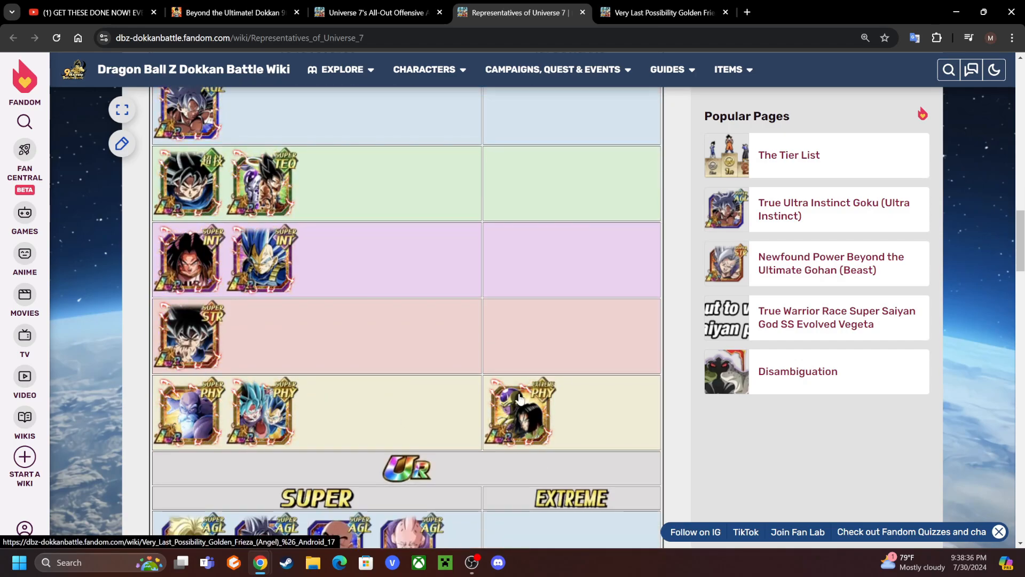
pyautogui.scroll(-3)
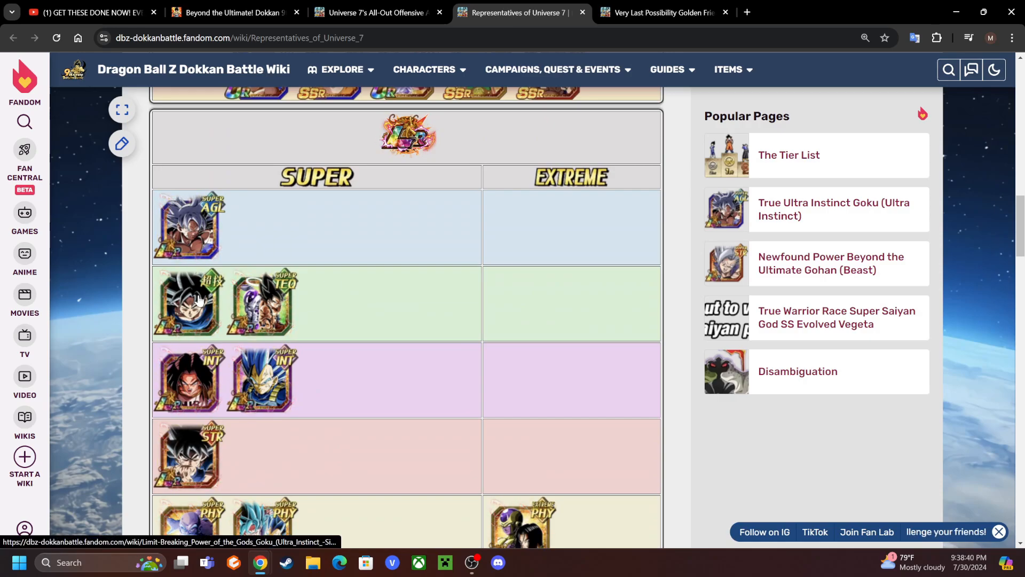
pyautogui.scroll(-3)
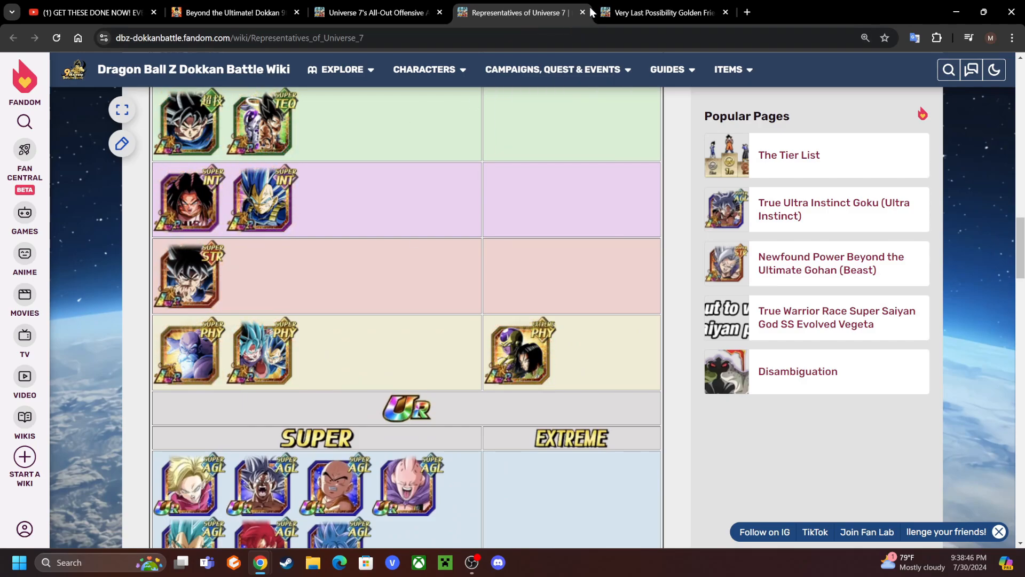
pyautogui.click(373, 12)
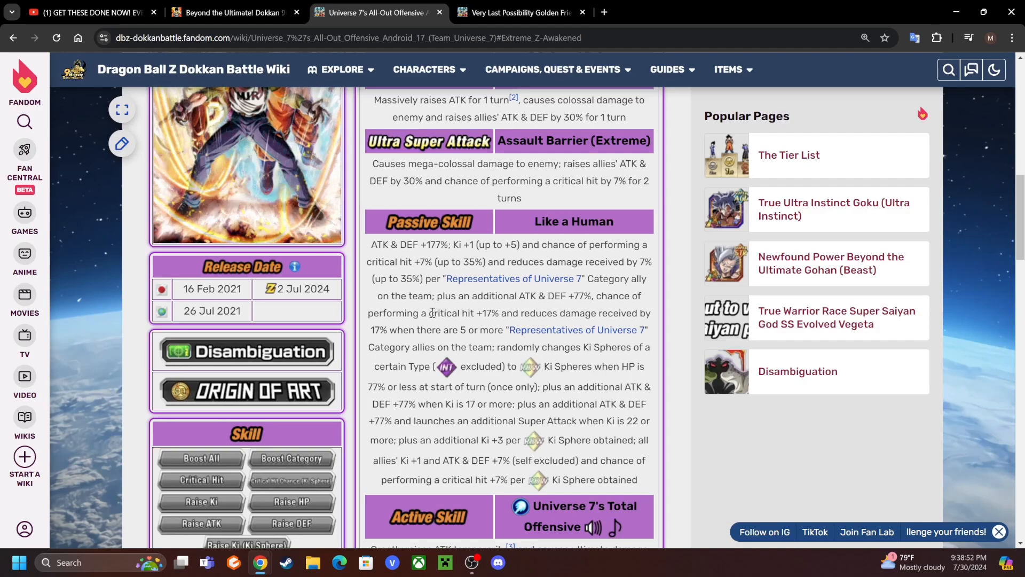
pyautogui.doubleClick(450, 313)
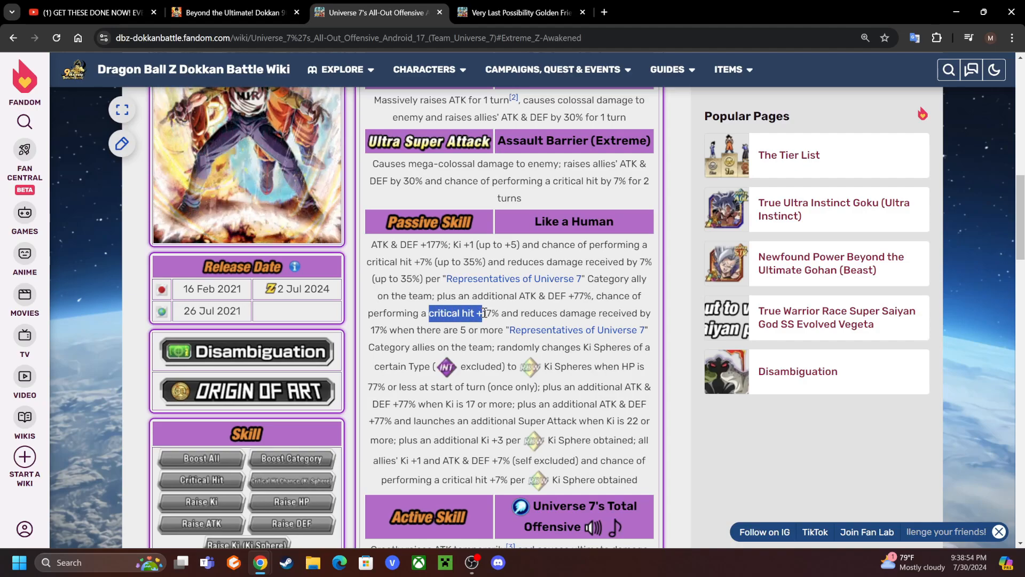
pyautogui.moveTo(481, 312); pyautogui.dragTo(388, 330)
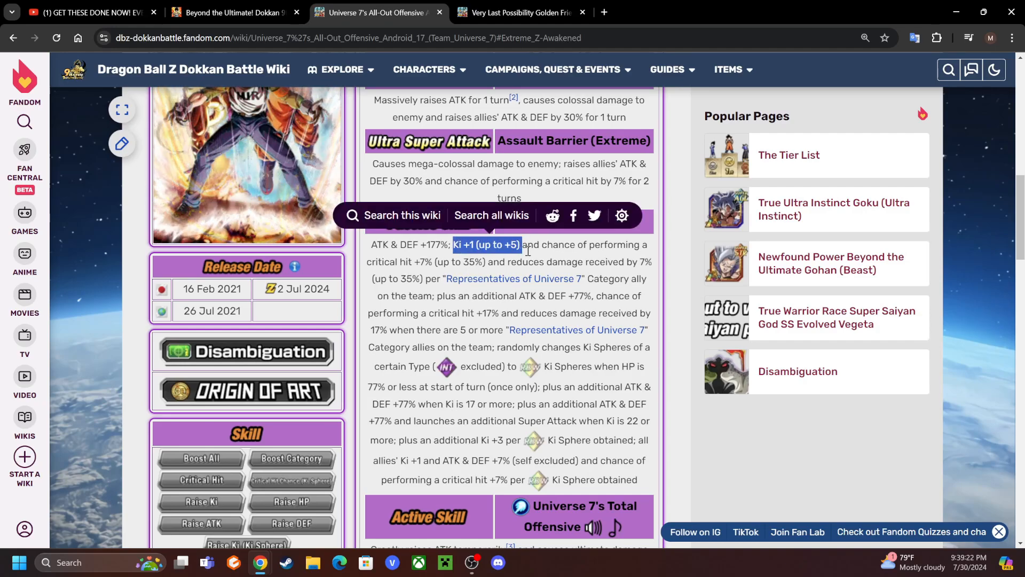
pyautogui.scroll(-3)
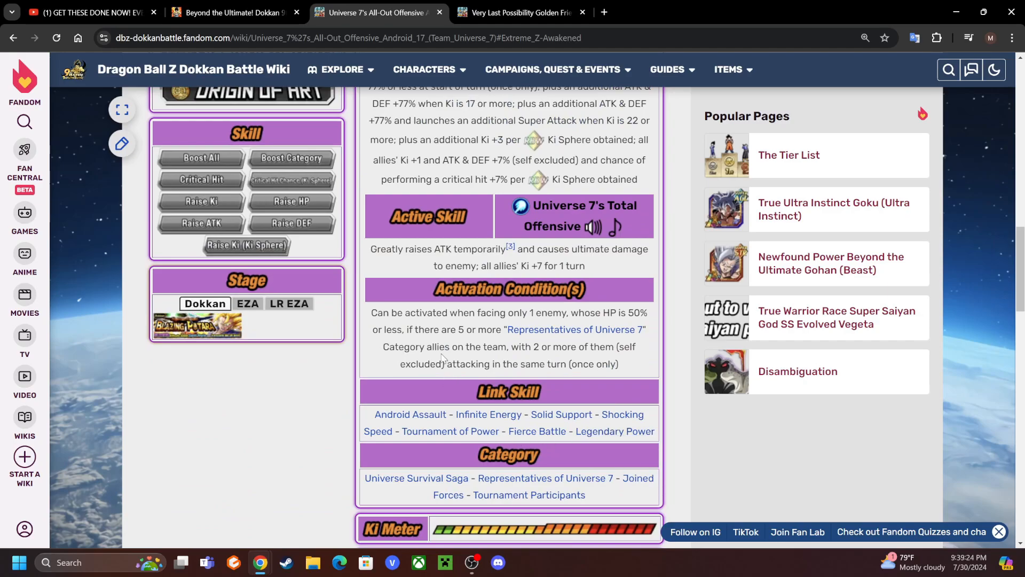
pyautogui.moveTo(450, 430)
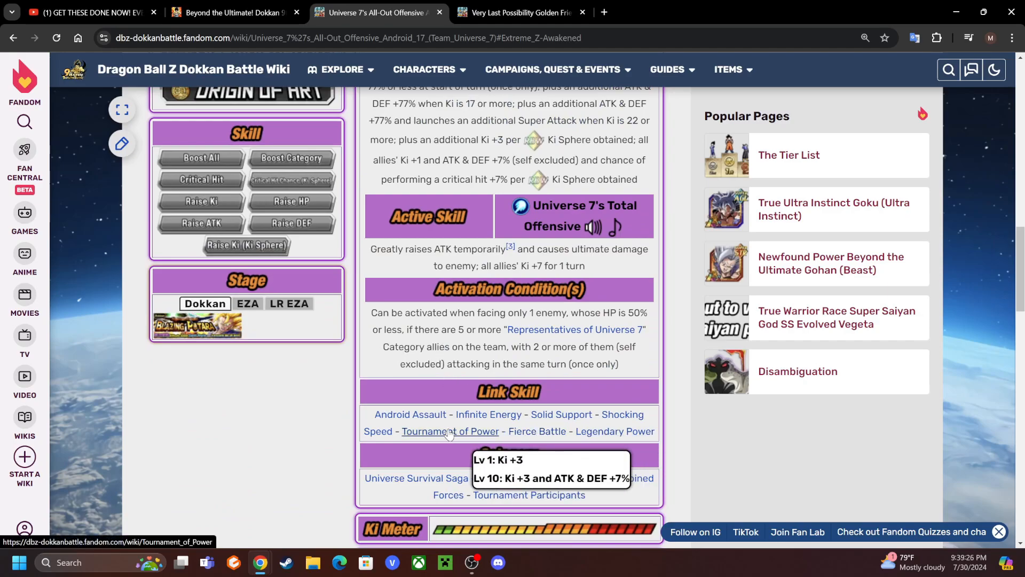
pyautogui.moveTo(449, 431)
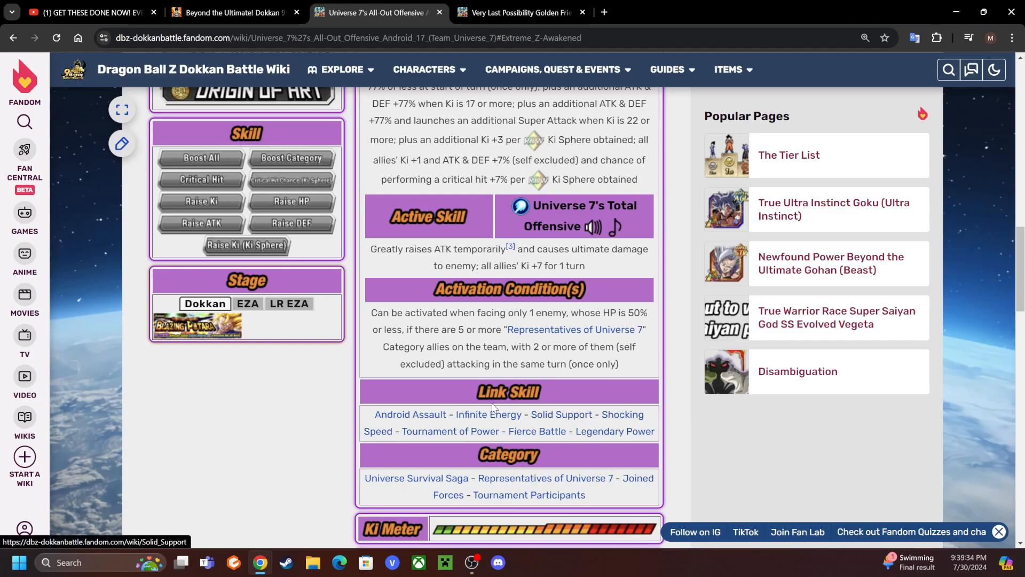
pyautogui.moveTo(487, 413)
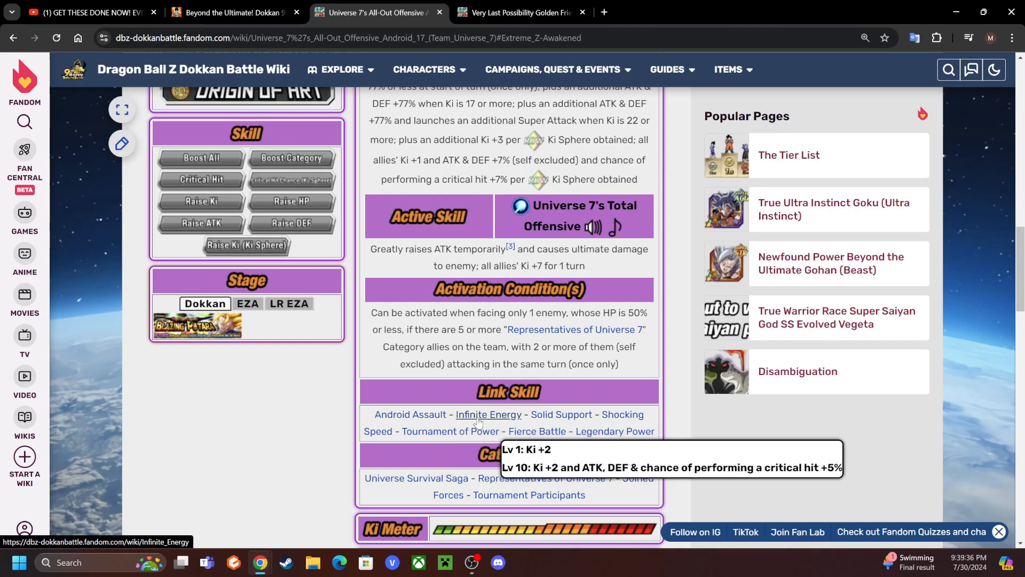
pyautogui.scroll(3)
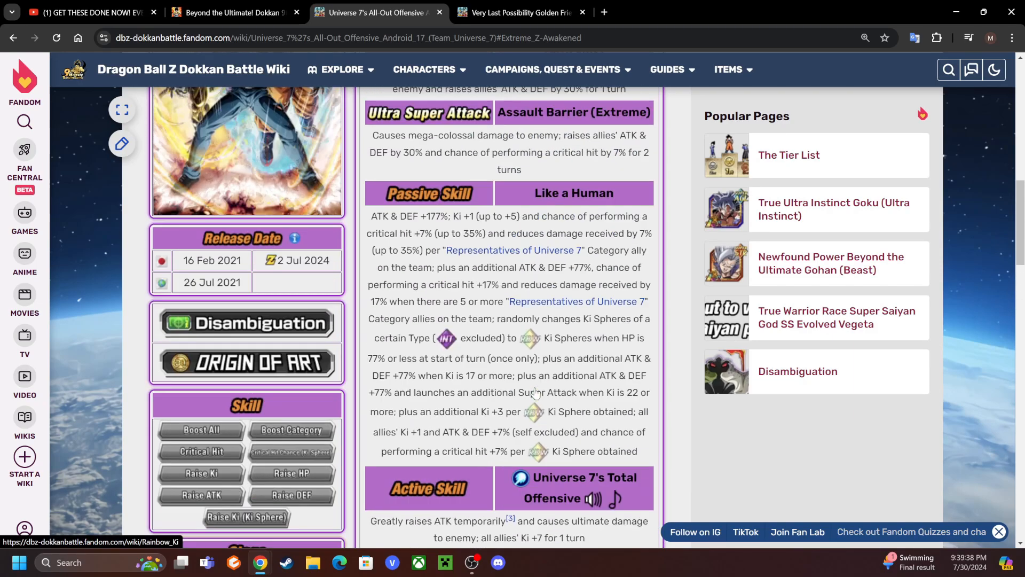
pyautogui.scroll(-3)
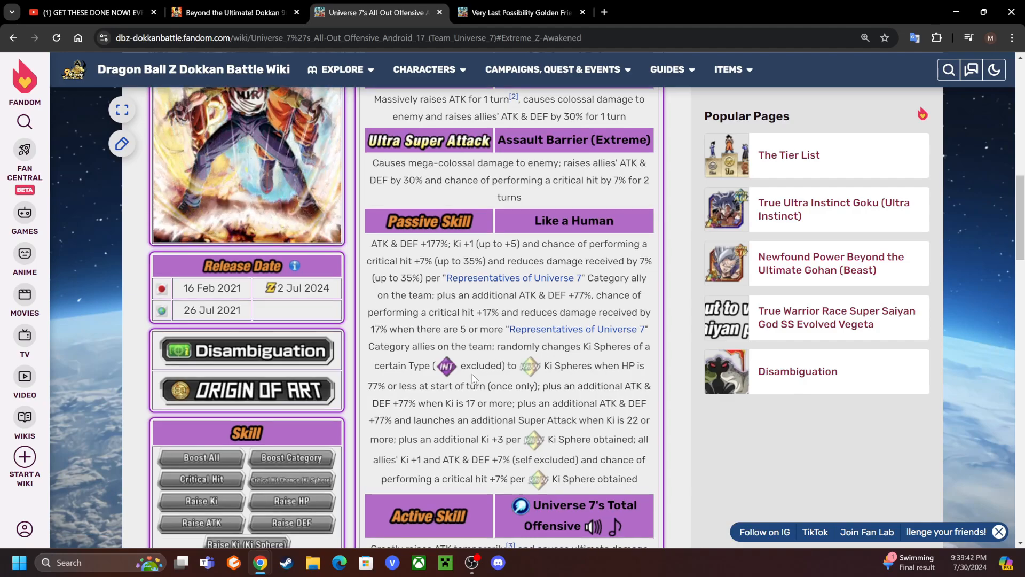
pyautogui.scroll(-3)
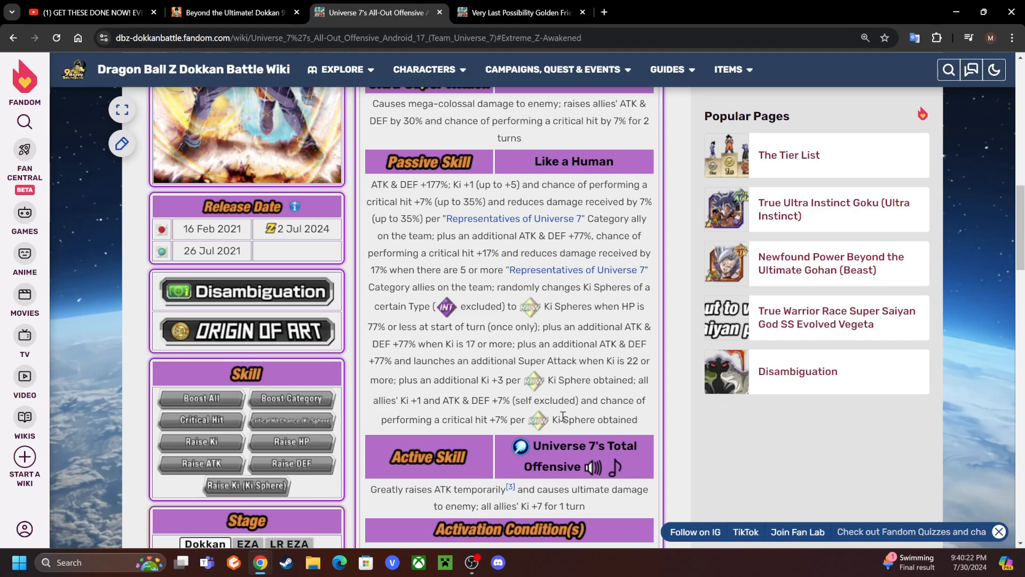
# - Go to the Golden Frieza & Android #17 page, then open and browse the Representatives of Universe 7 category
pyautogui.click(518, 12)
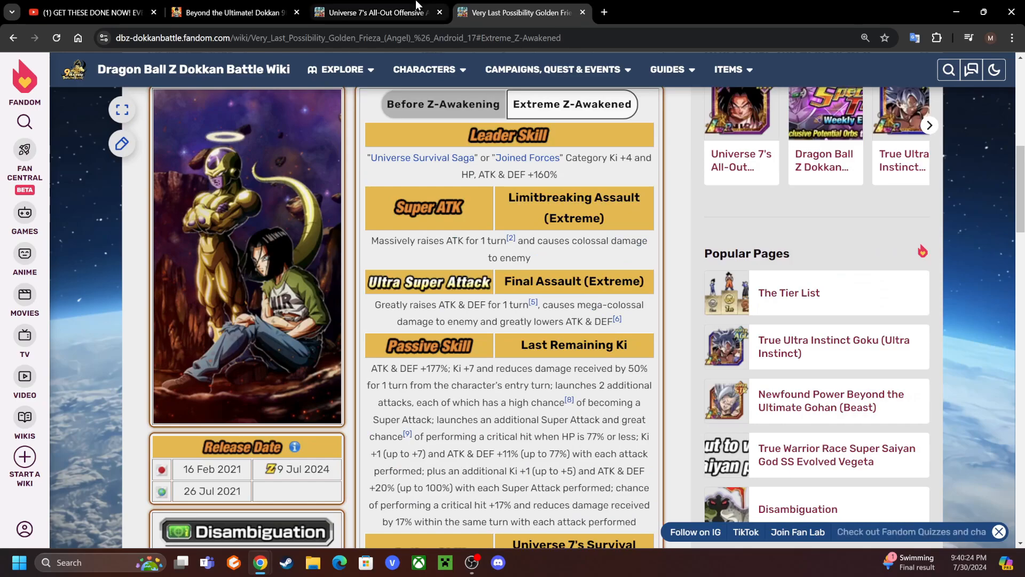
pyautogui.click(373, 13)
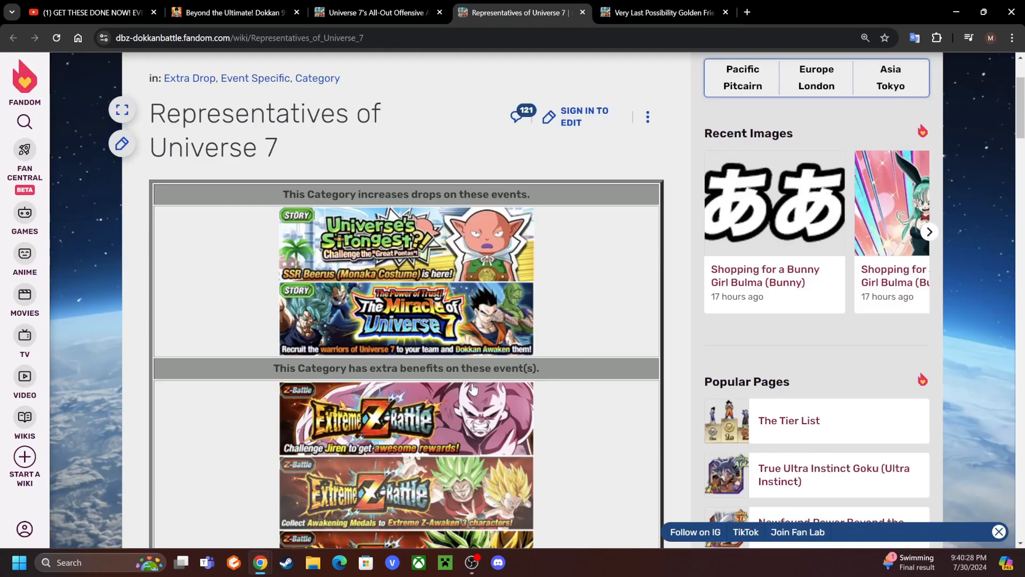
pyautogui.scroll(-3)
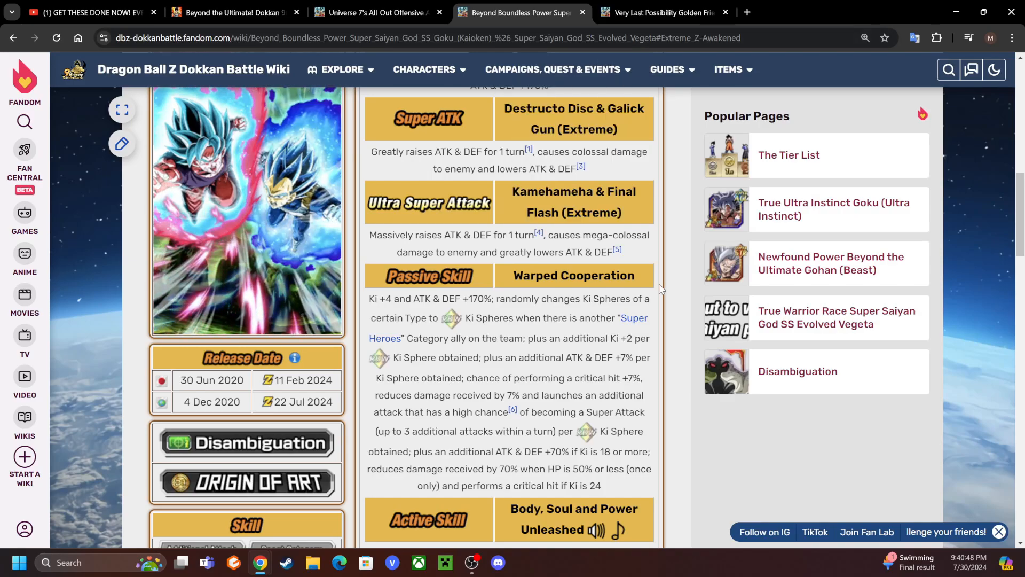
pyautogui.click(375, 13)
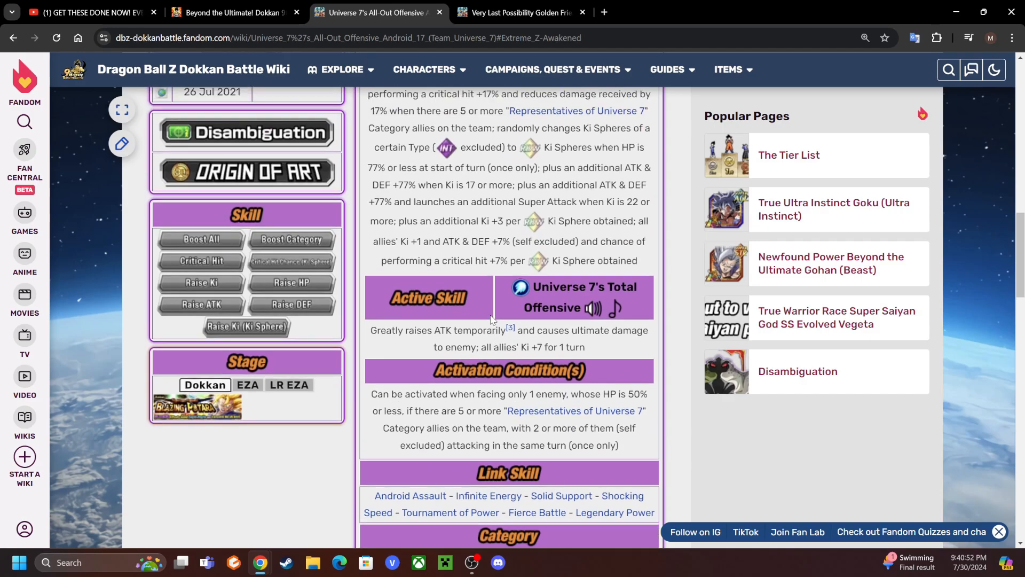
pyautogui.scroll(3)
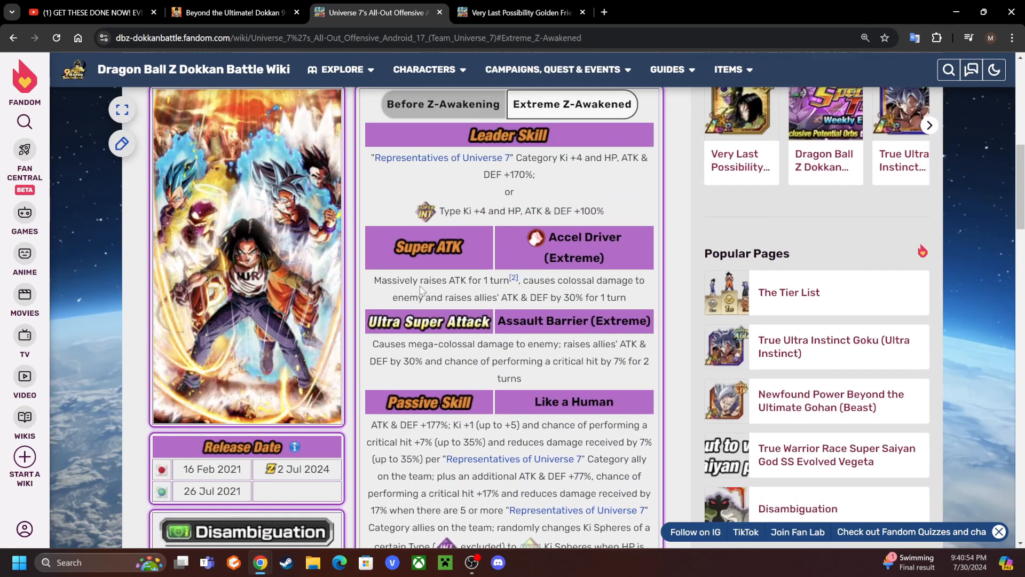
pyautogui.scroll(-3)
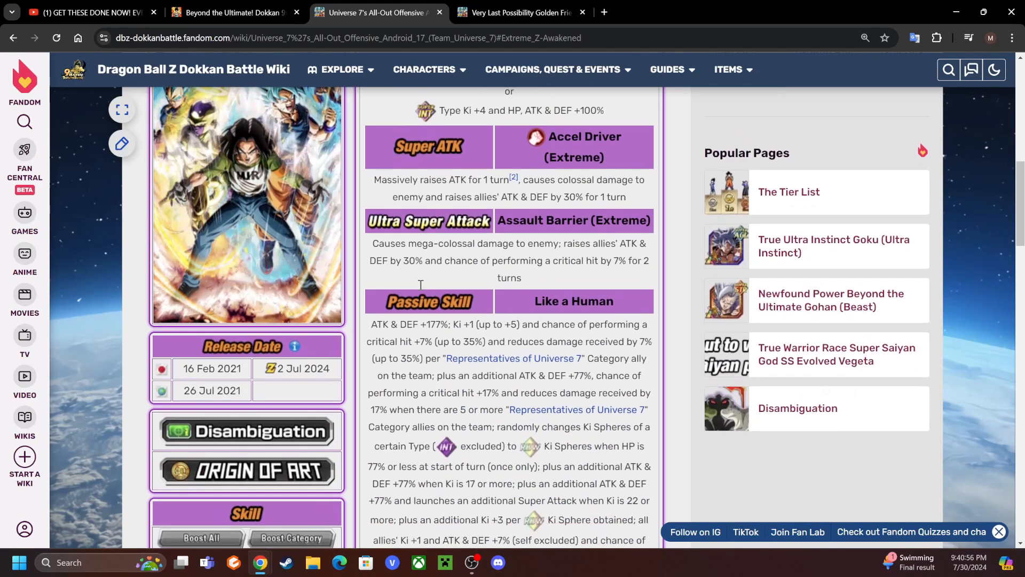
pyautogui.scroll(-3)
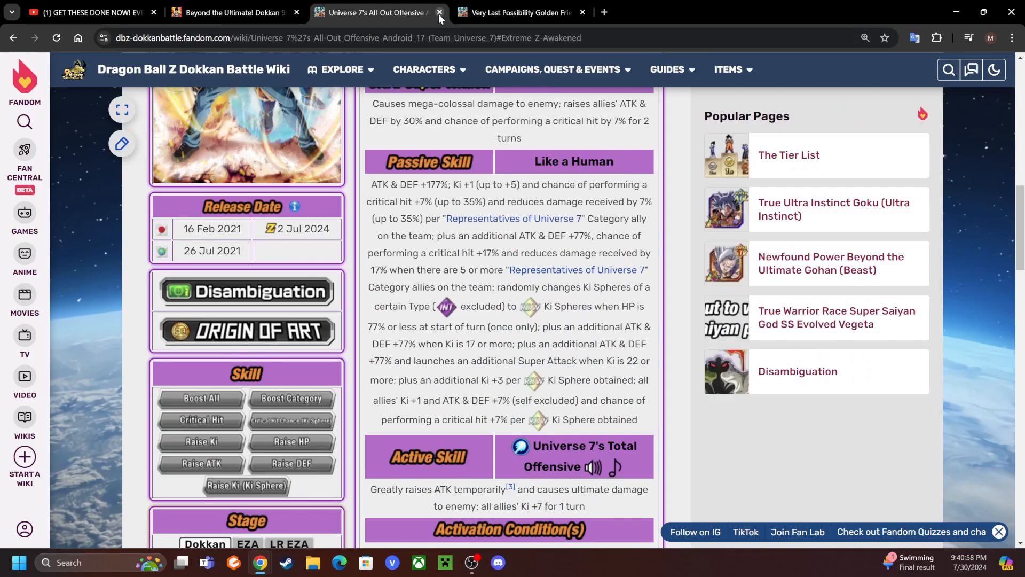
pyautogui.scroll(-3)
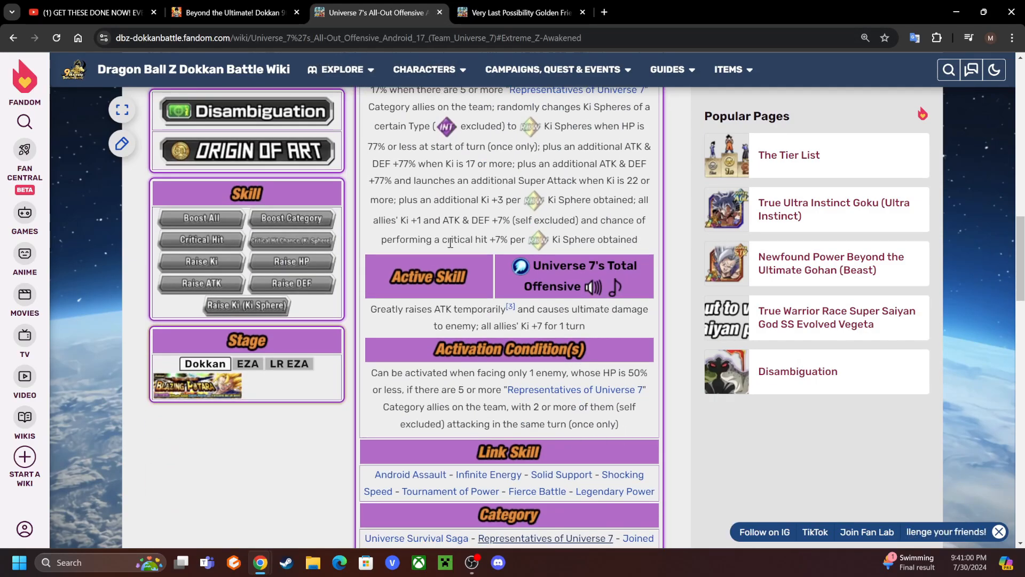
pyautogui.scroll(3)
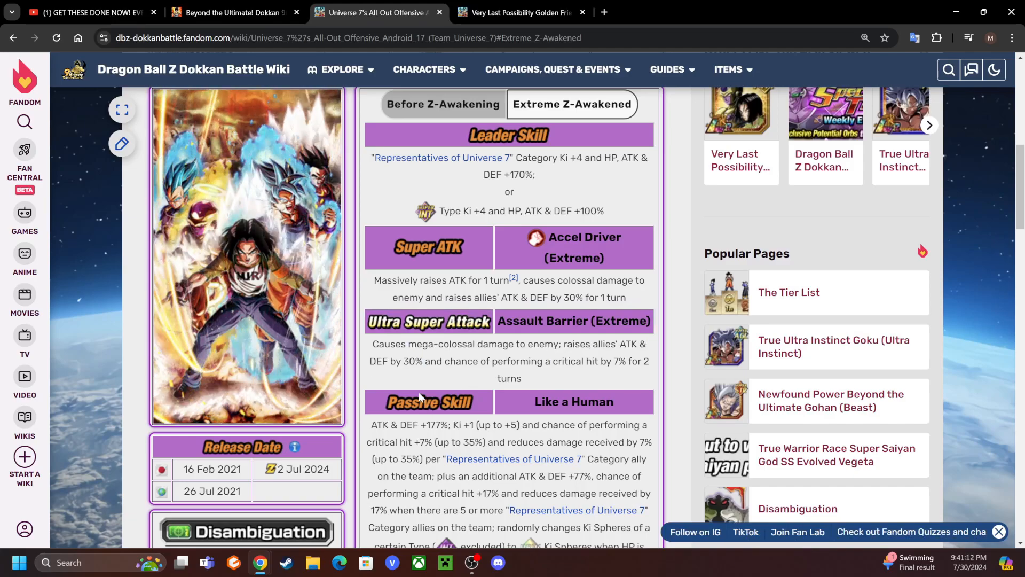
pyautogui.moveTo(458, 321)
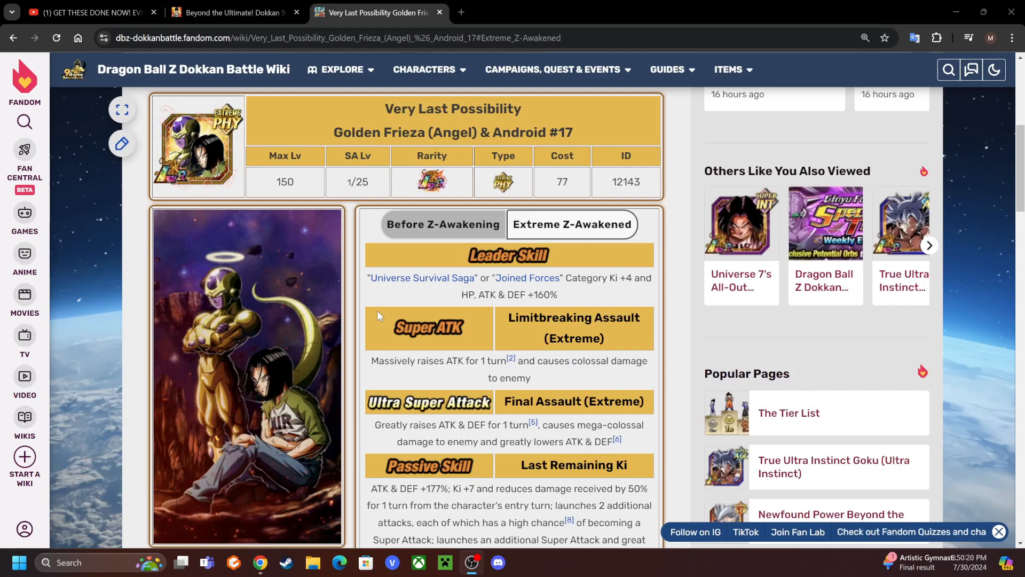
pyautogui.moveTo(437, 286)
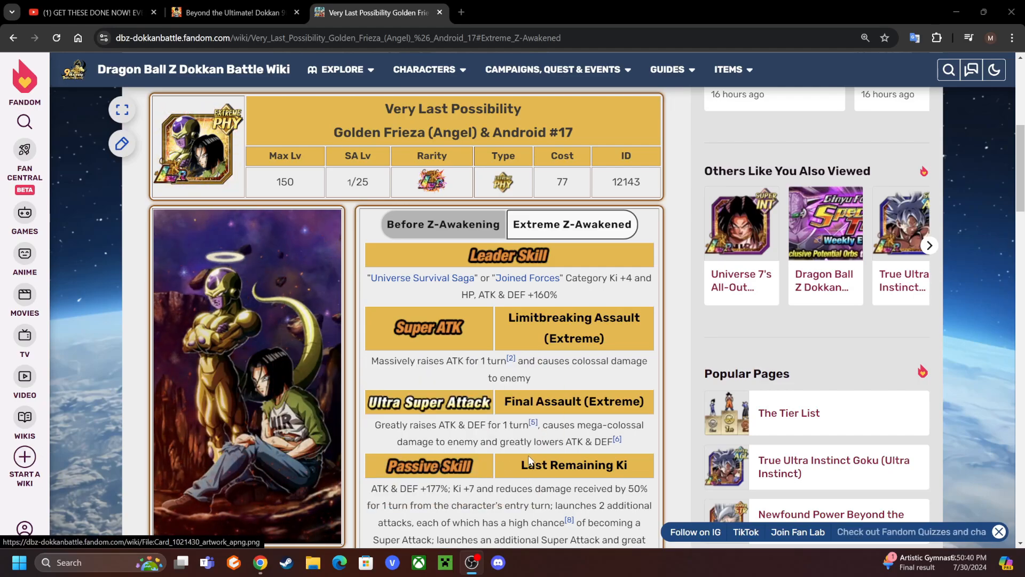
# - Highlight parts of Golden Frieza & Android #17's passive text, then return to the Extreme Z-Awakened details
pyautogui.scroll(-3)
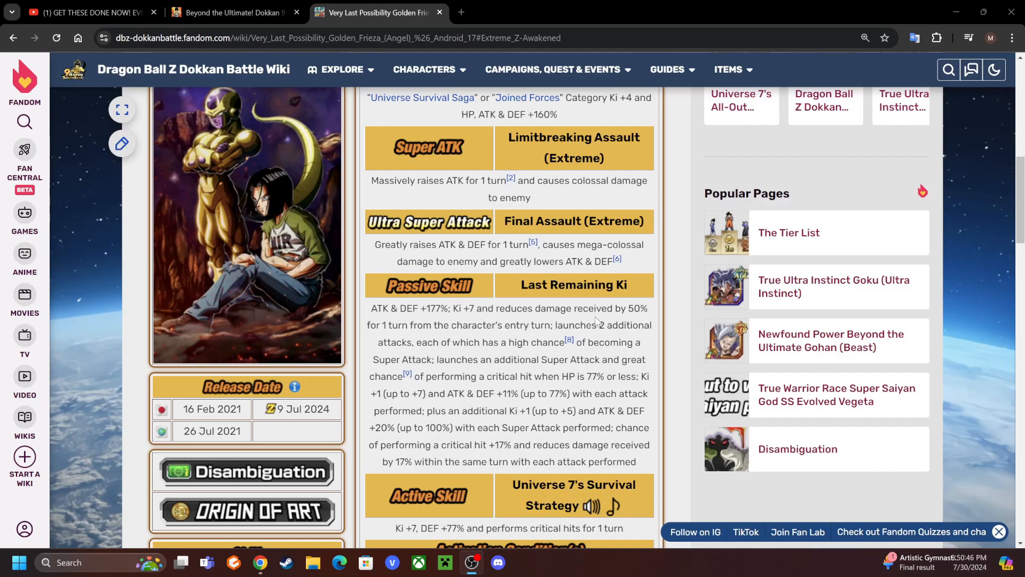
pyautogui.doubleClick(459, 308)
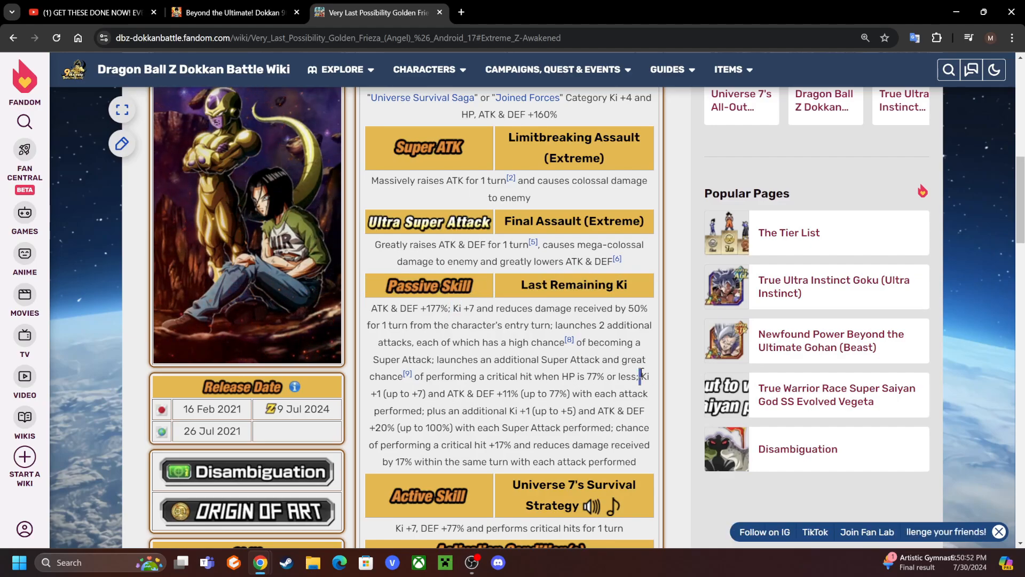
pyautogui.moveTo(640, 376); pyautogui.dragTo(553, 393)
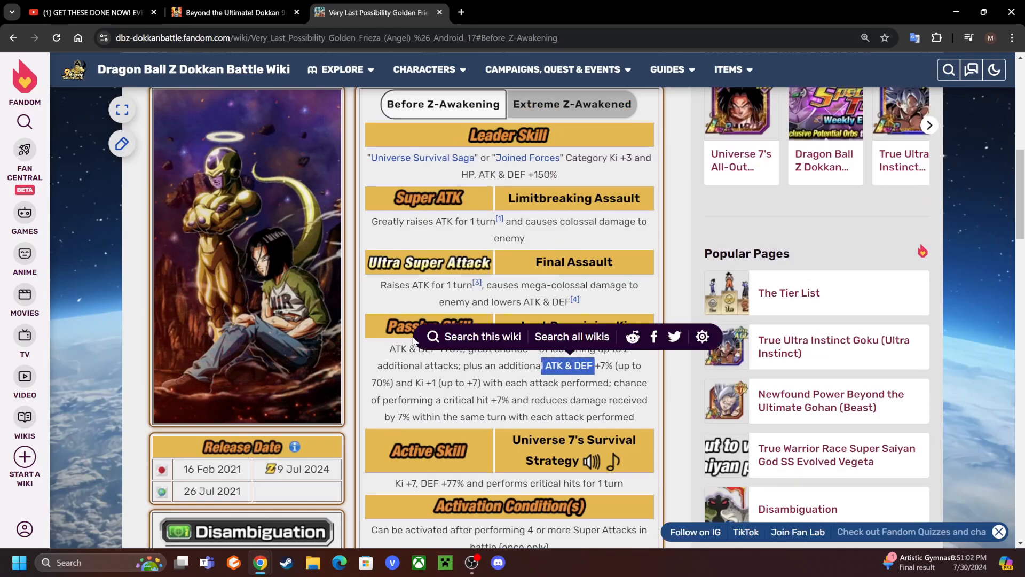
pyautogui.click(571, 104)
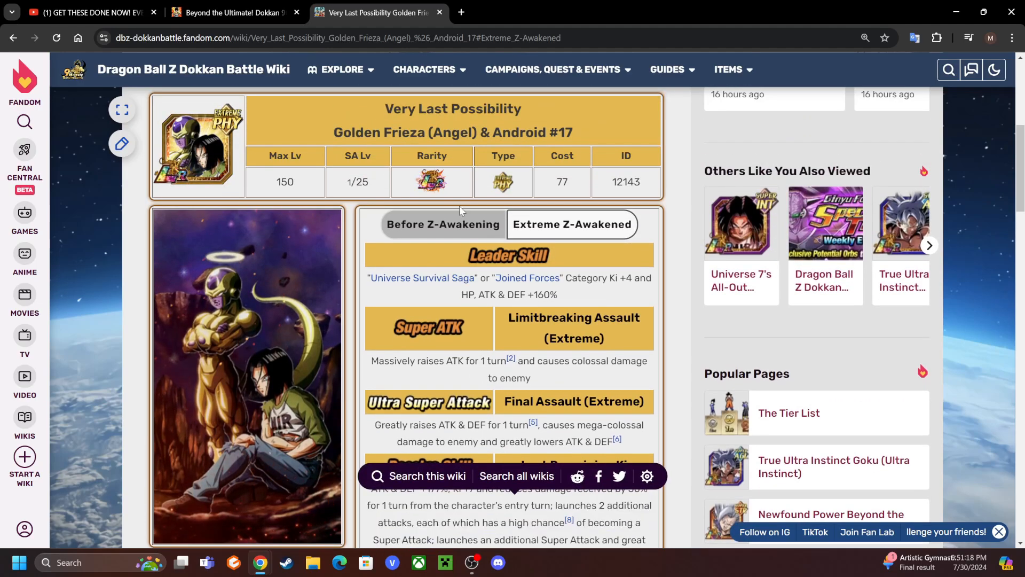
# - Compare the Before Z-Awakening skills, then switch back to the Extreme Z-Awakened Last Remaining Ki passive
pyautogui.click(443, 224)
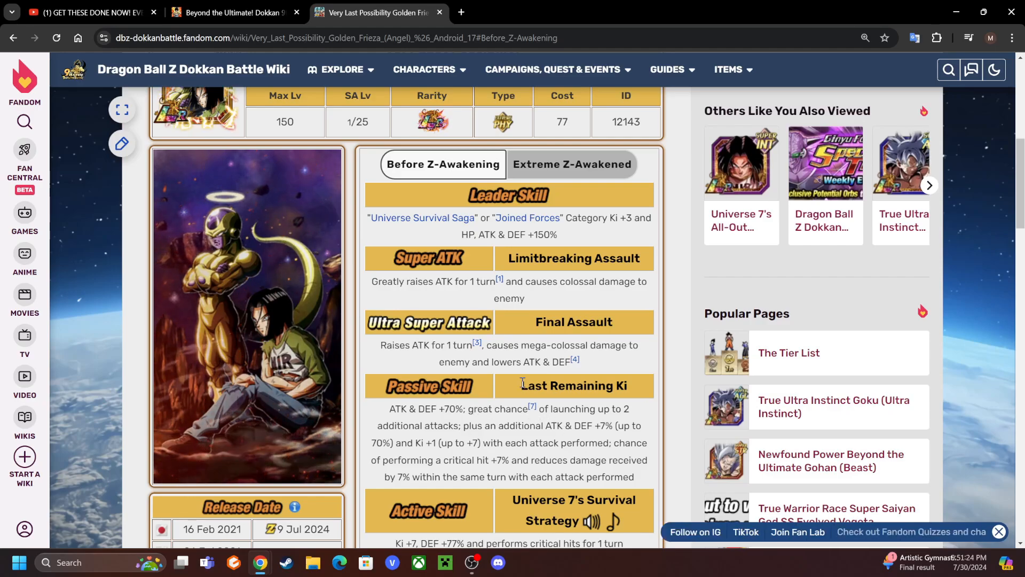
pyautogui.click(570, 163)
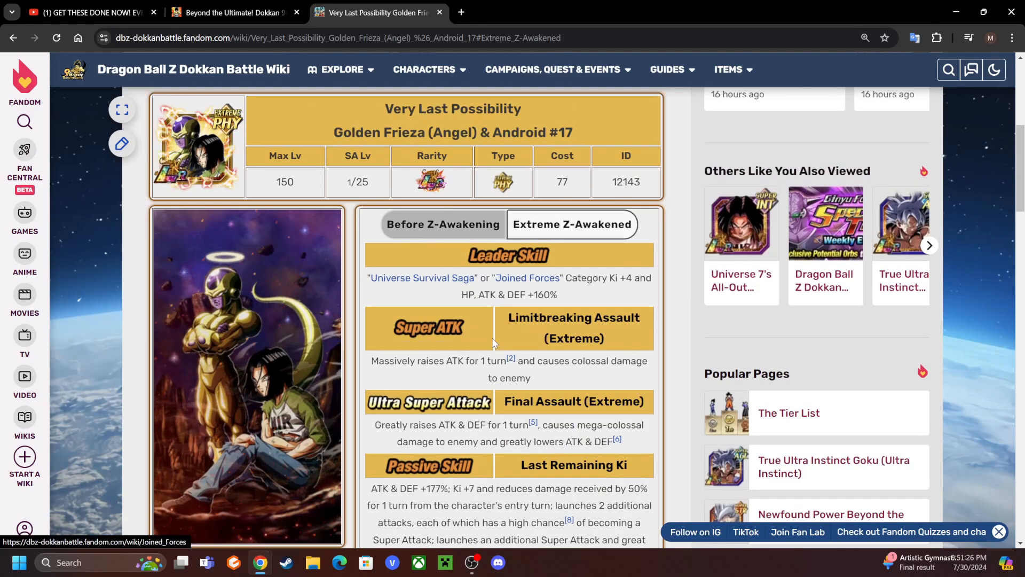
pyautogui.scroll(-3)
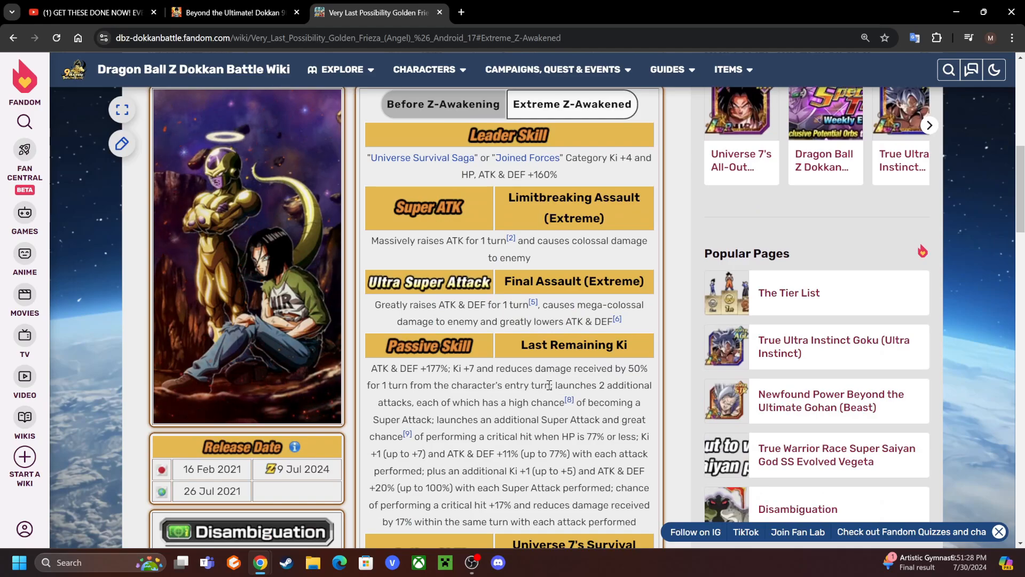
pyautogui.moveTo(554, 384); pyautogui.dragTo(415, 402)
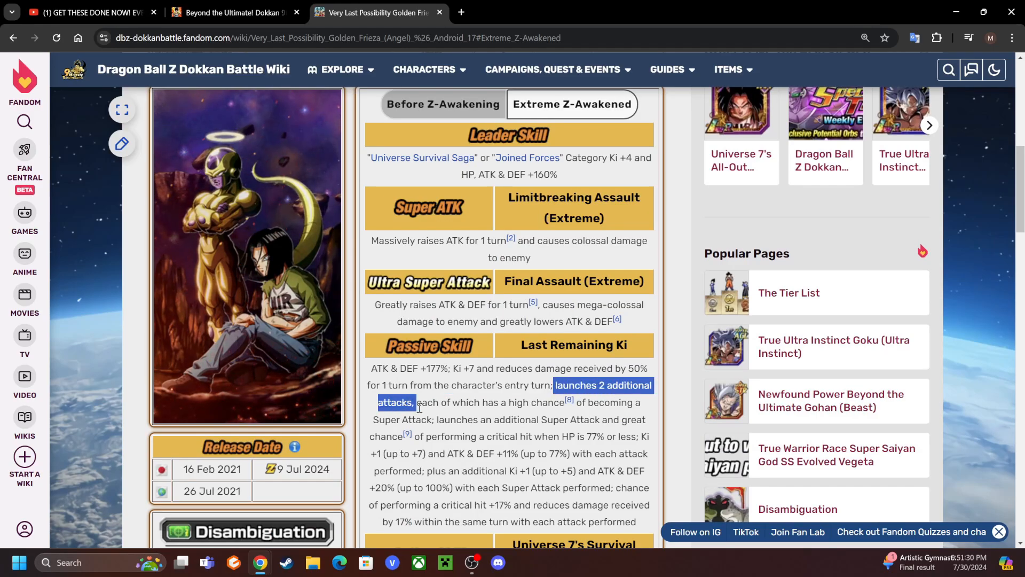
pyautogui.moveTo(415, 402); pyautogui.dragTo(434, 419)
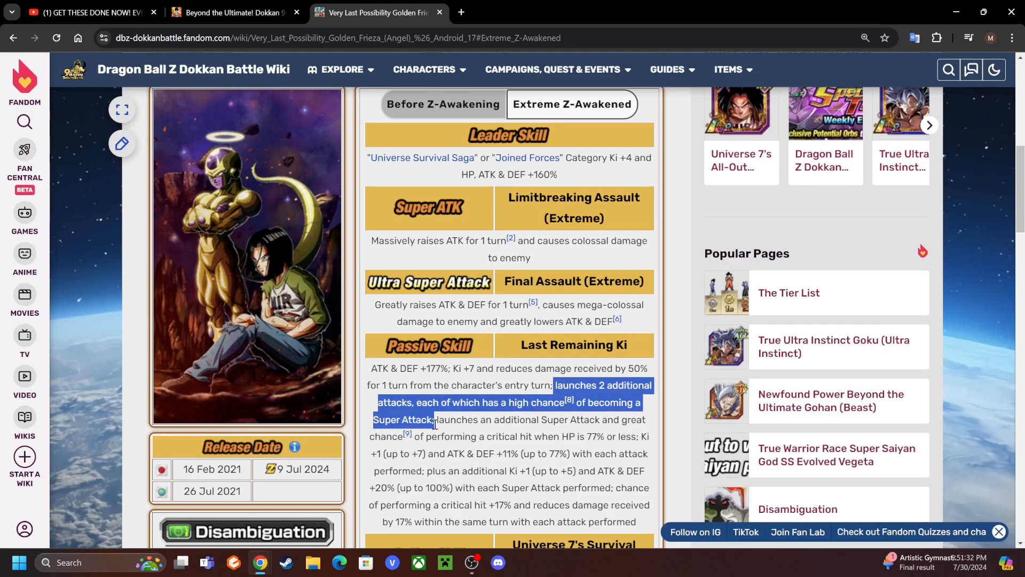
pyautogui.click(530, 434)
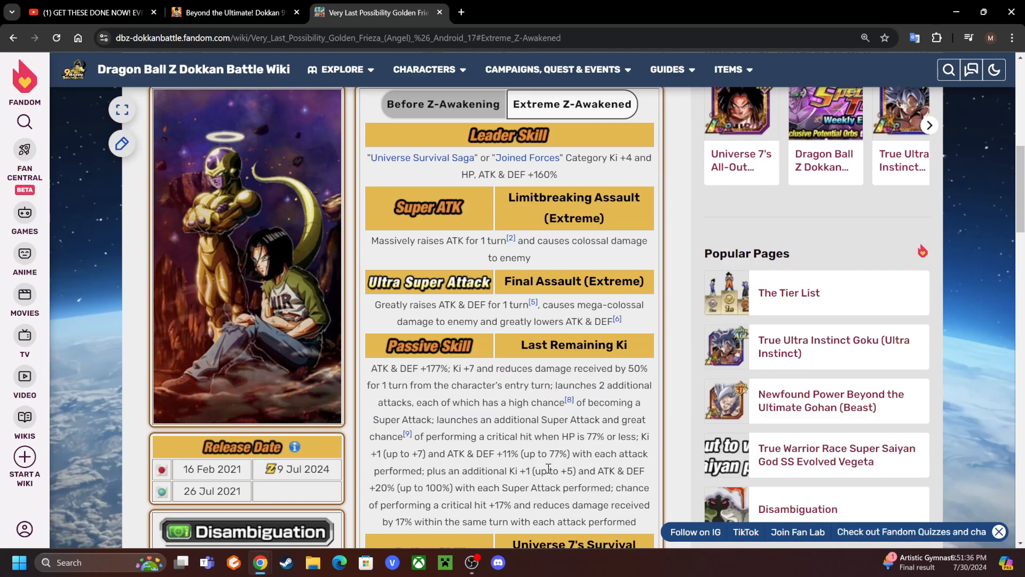
pyautogui.scroll(-3)
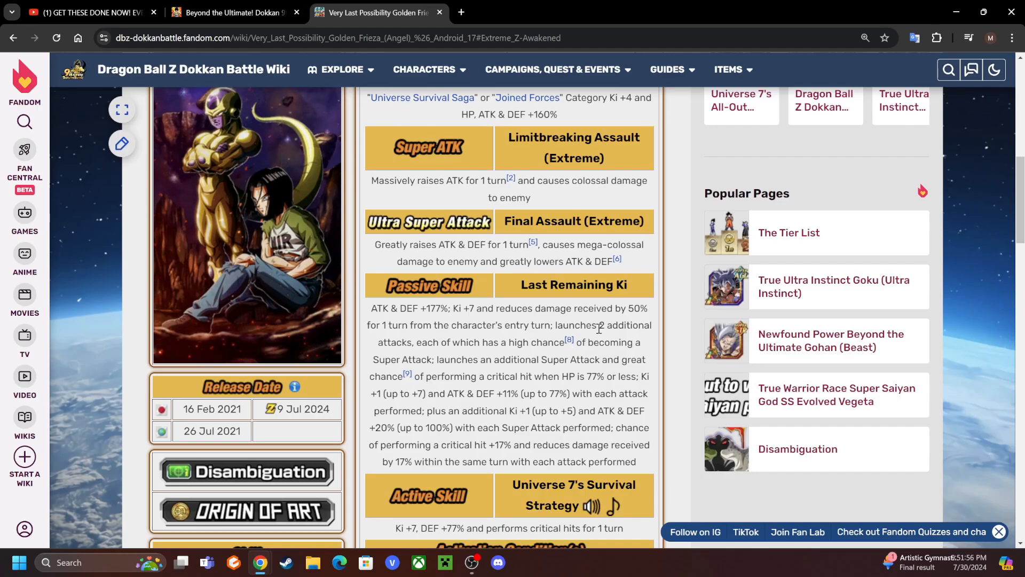
pyautogui.doubleClick(599, 325)
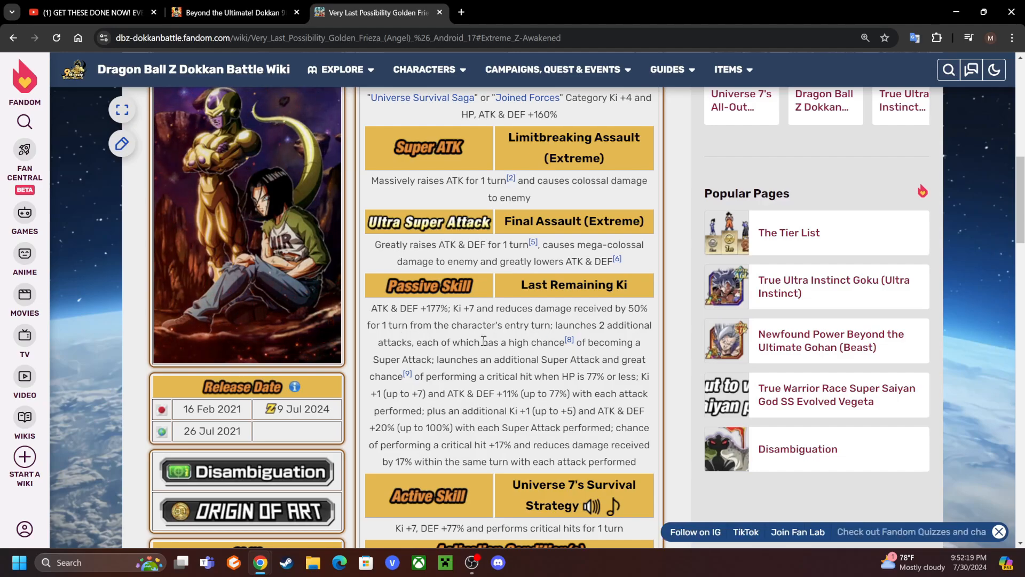
pyautogui.moveTo(595, 308); pyautogui.dragTo(647, 308)
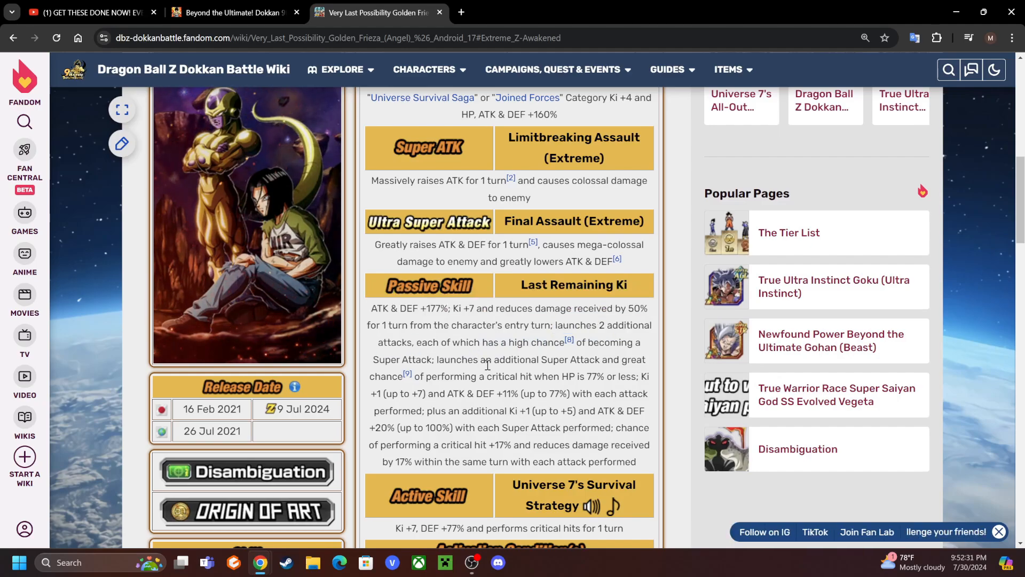
# - Read Golden Frieza & Android #17's skills, highlighting 'high' in the passive, then return to Dokkan Info
pyautogui.scroll(-3)
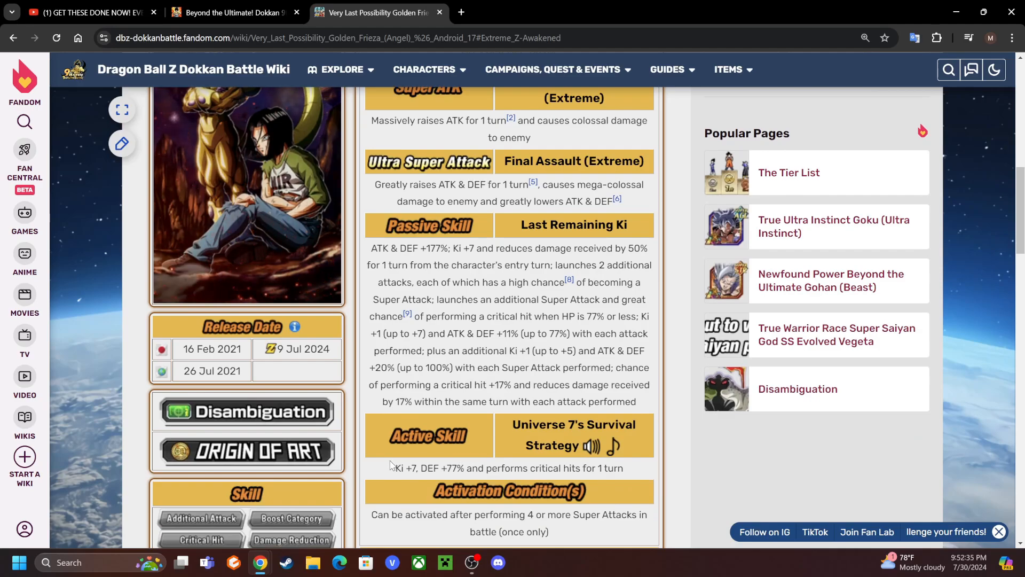
pyautogui.scroll(-3)
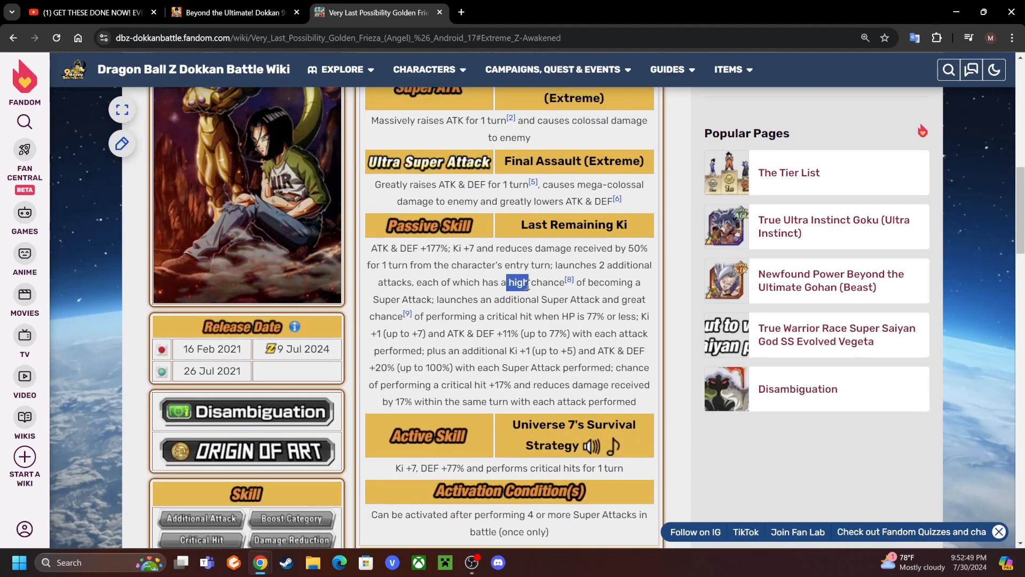
pyautogui.moveTo(504, 282); pyautogui.dragTo(564, 282)
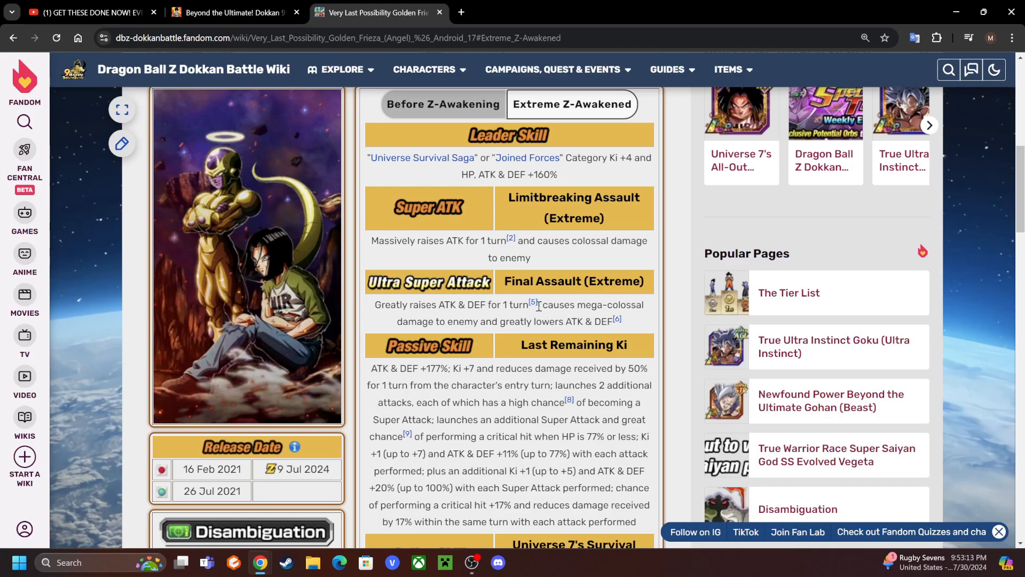
pyautogui.scroll(-3)
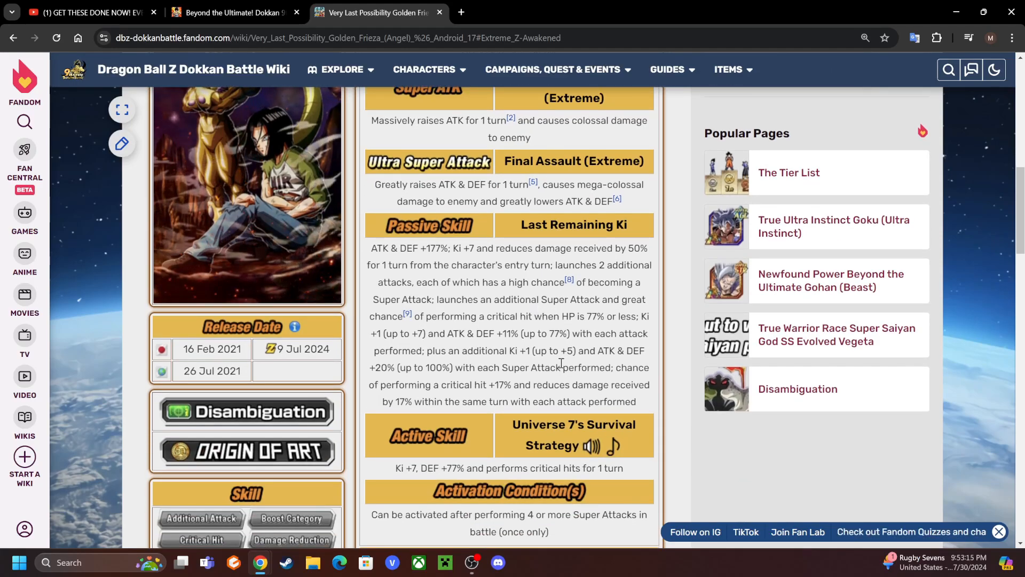
pyautogui.scroll(-3)
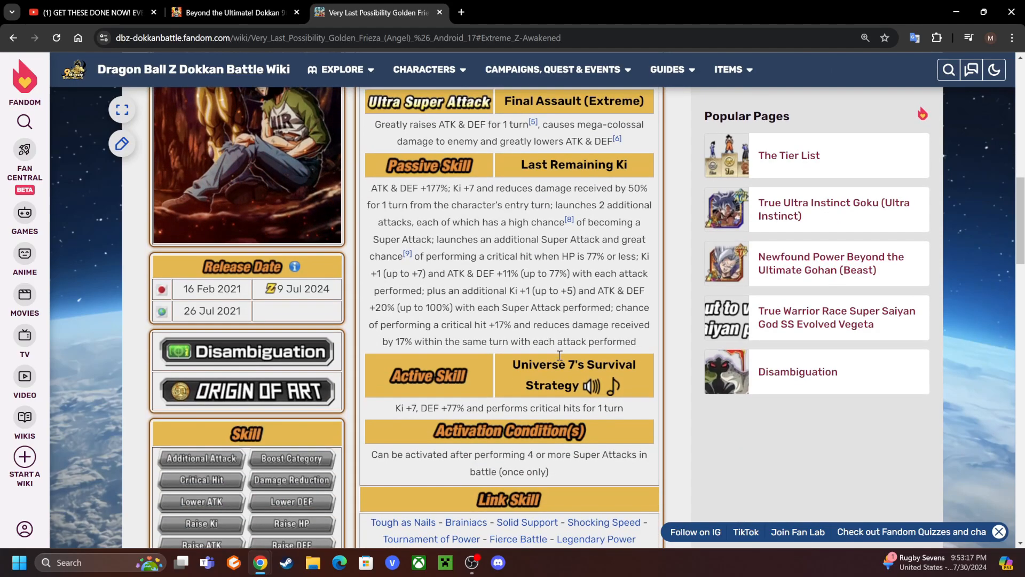
pyautogui.scroll(-3)
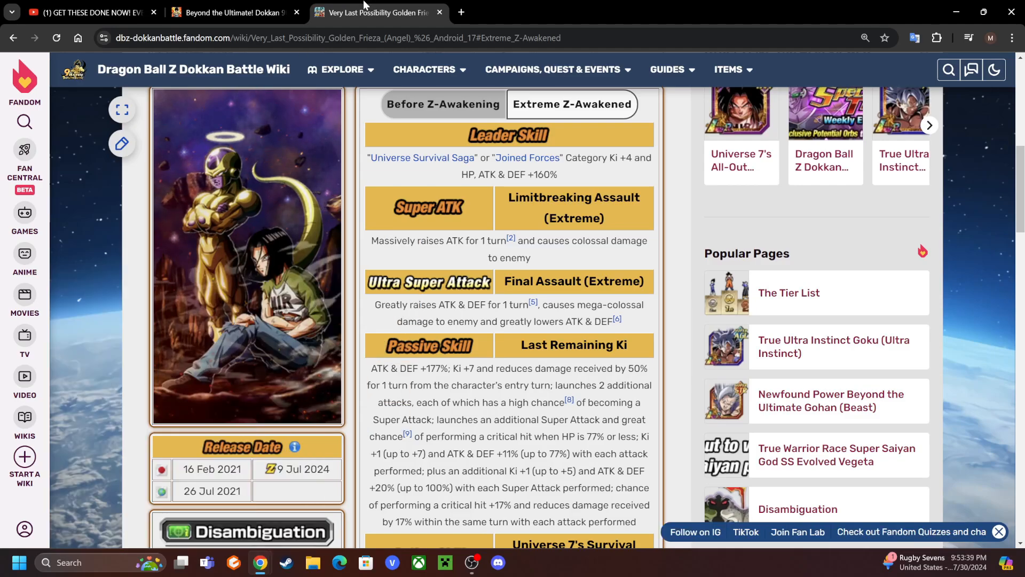
pyautogui.click(232, 12)
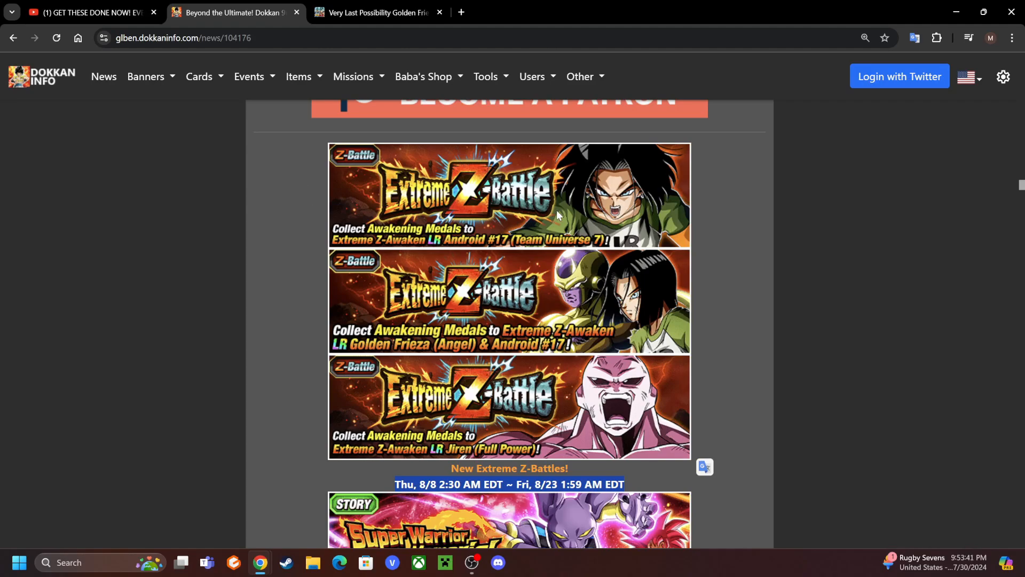
pyautogui.moveTo(603, 184)
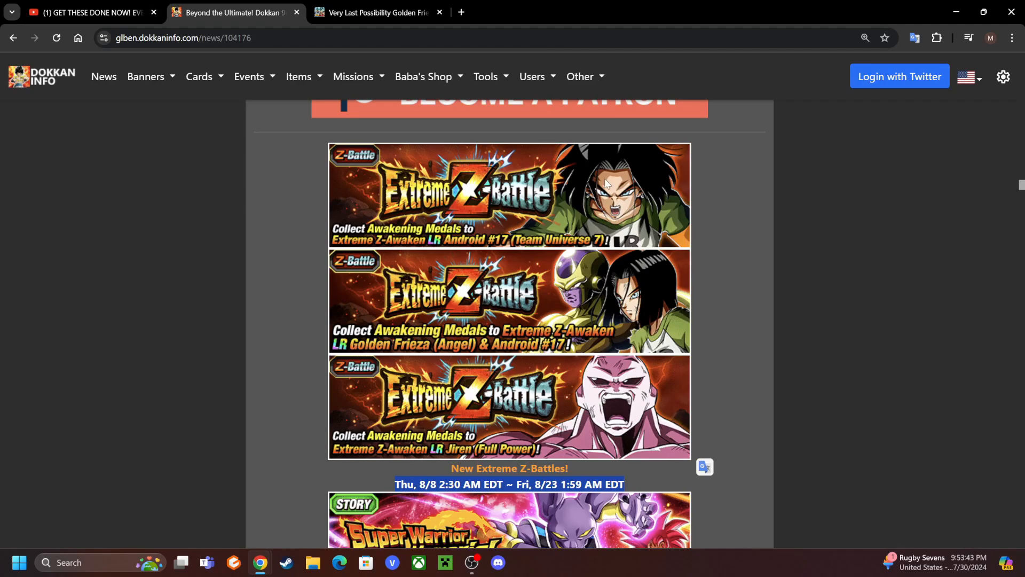
pyautogui.moveTo(645, 337)
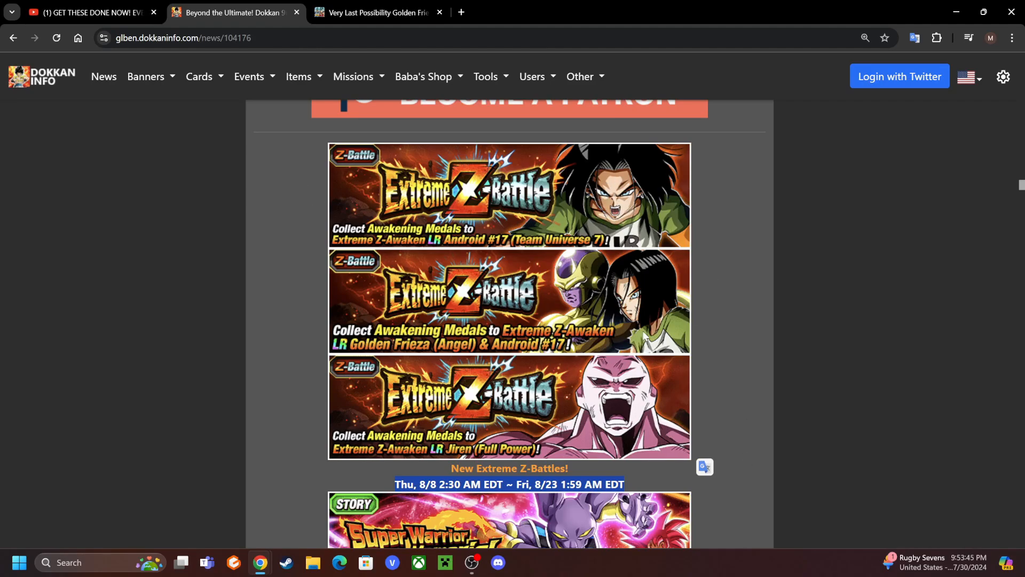